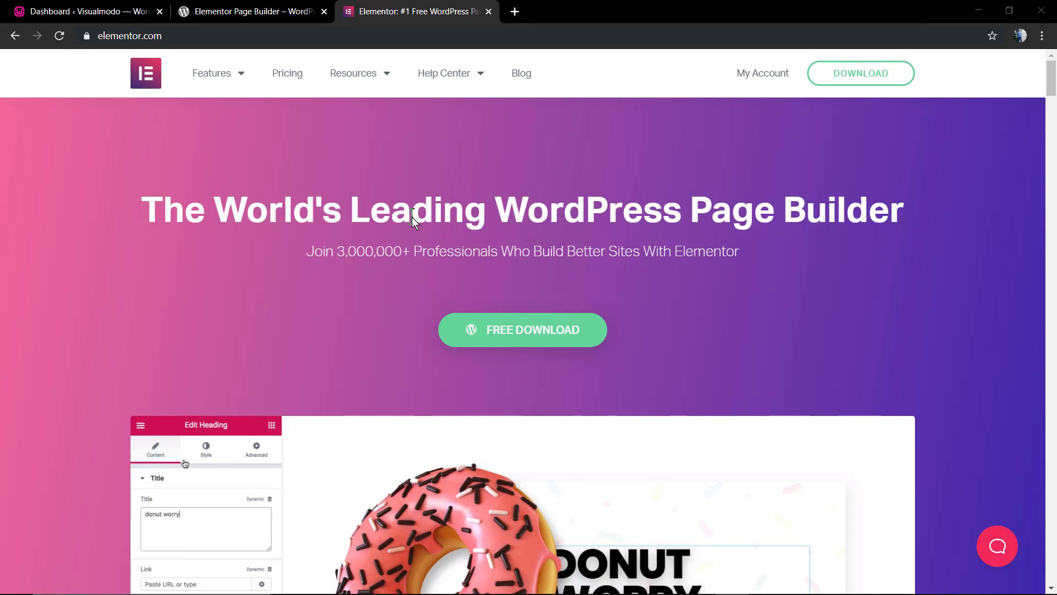
Search WordPress.org plugins for 'brizy' and open the Brizy – Page Builder listing
click(206, 451)
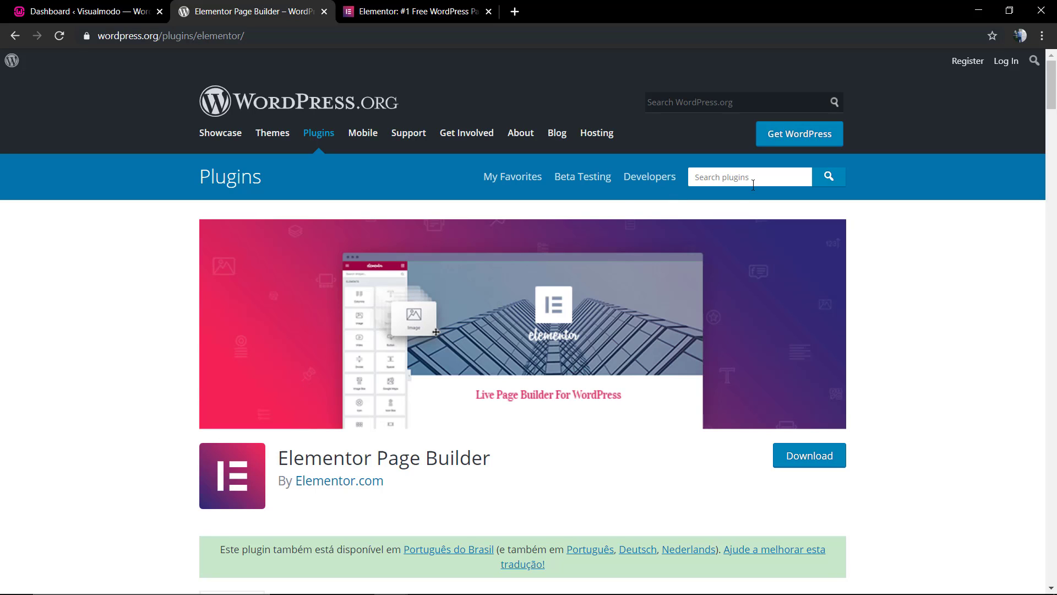
text(brizy)
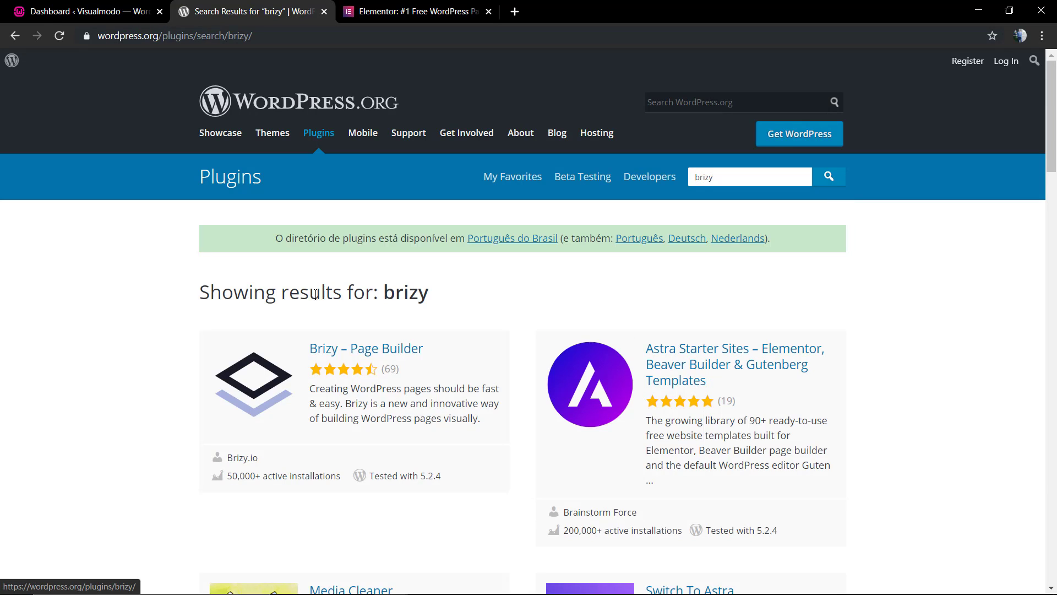
click(366, 348)
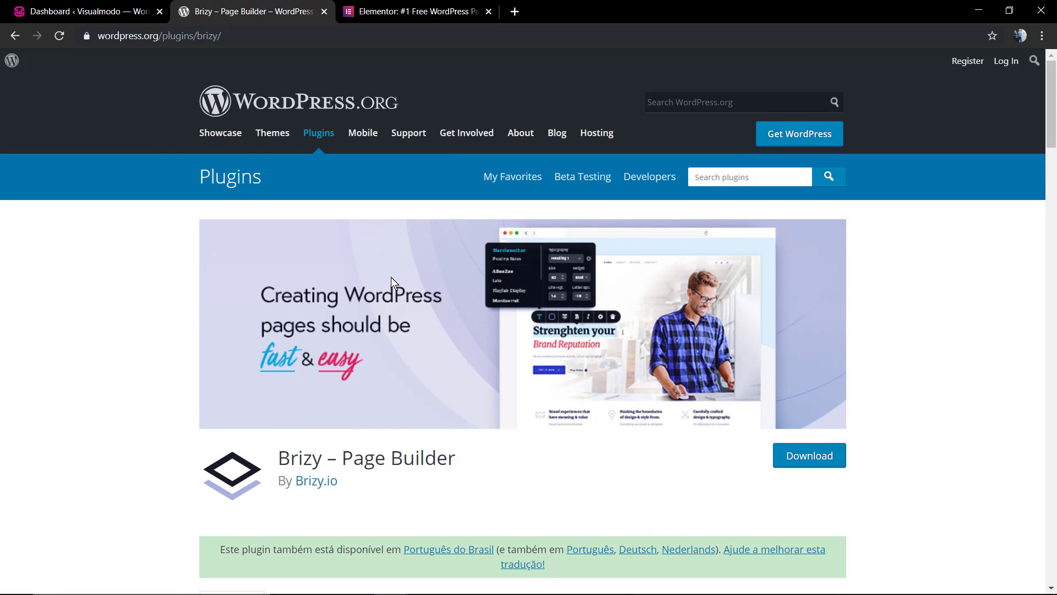
Return to the Elementor Page Builder listing and scroll through its description
click(15, 36)
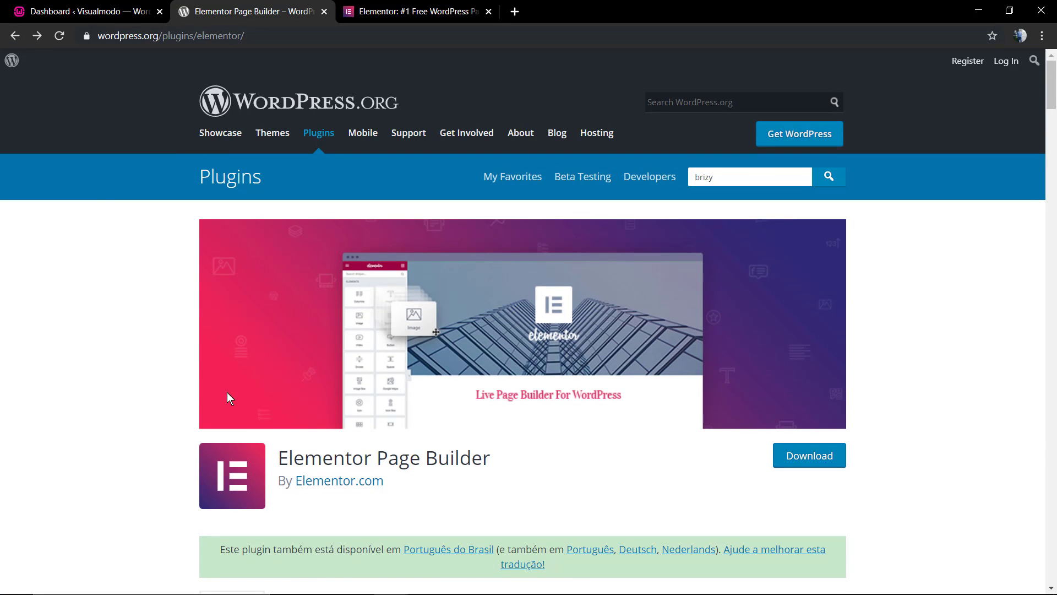
mouse_move(415, 353)
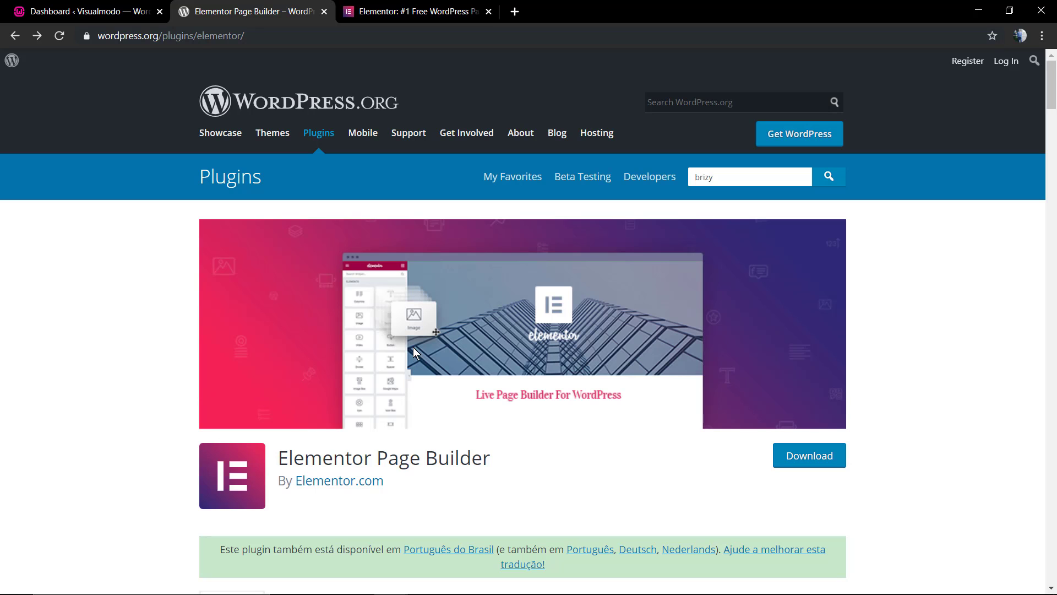
scroll(down, 3)
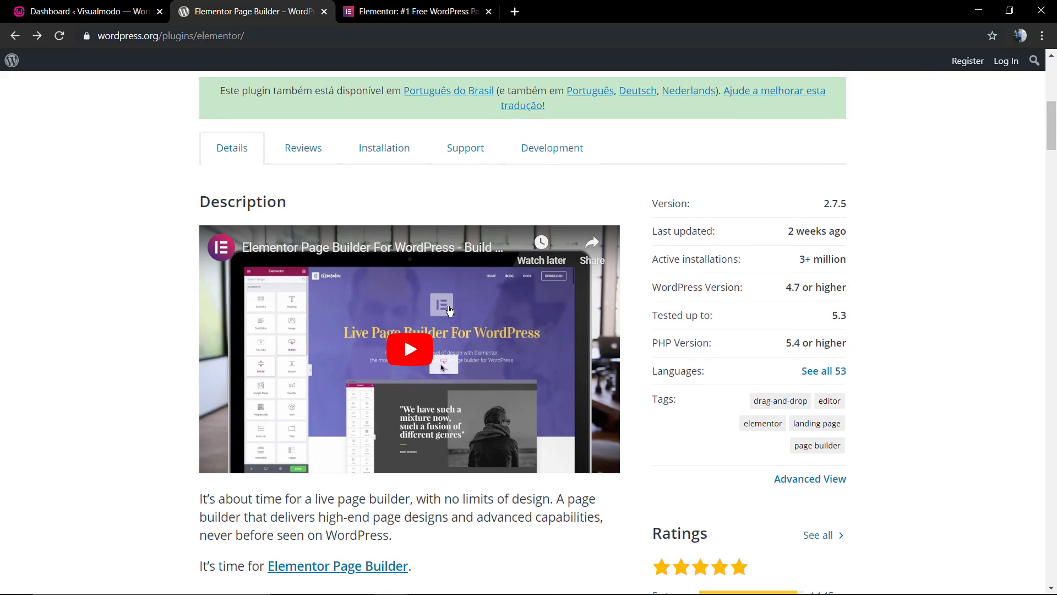
scroll(down, 3)
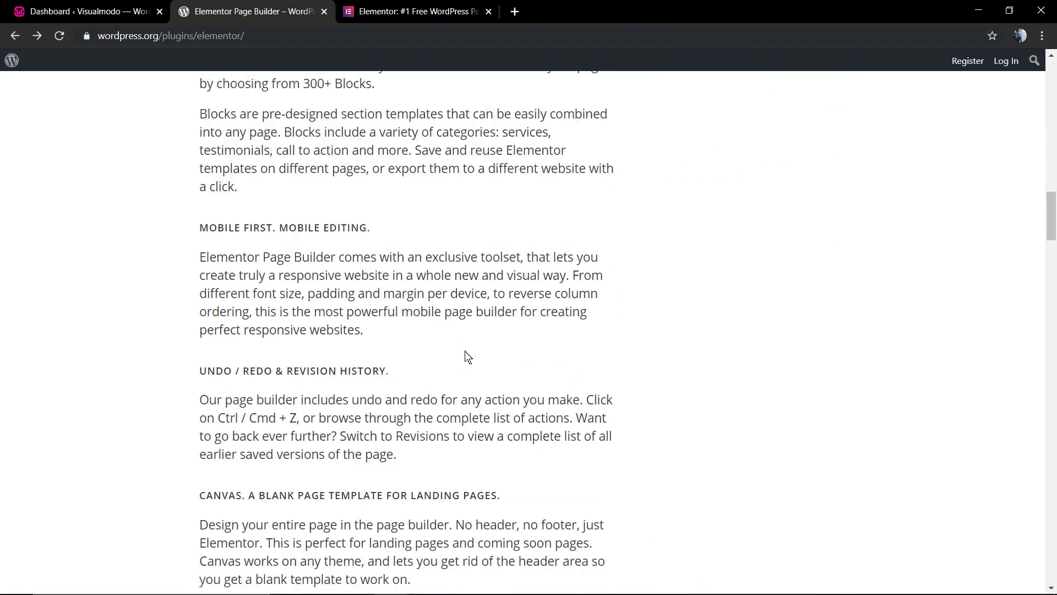
scroll(up, 3)
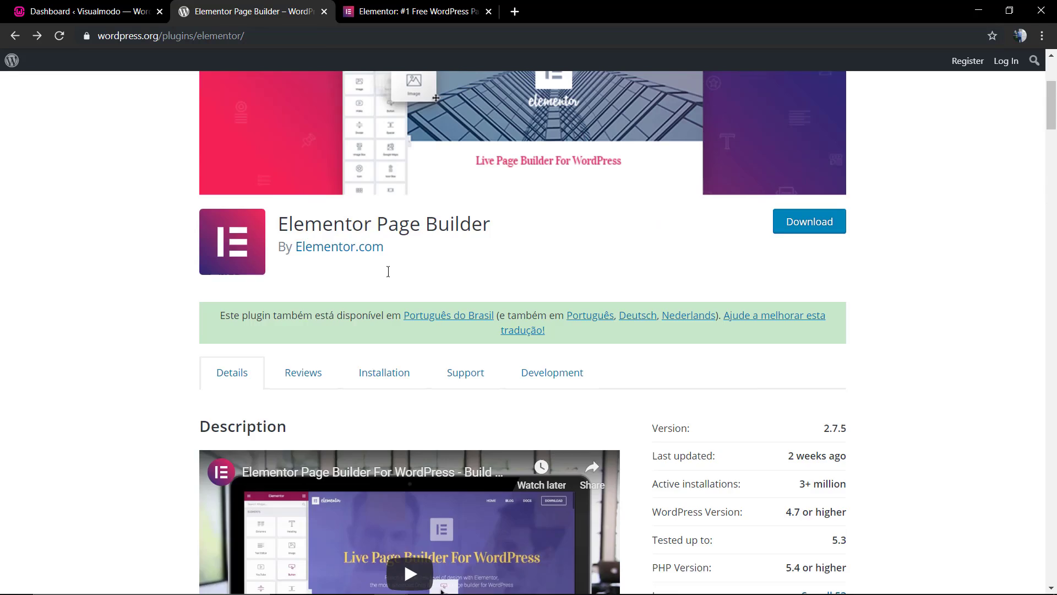
View the active Nectar theme's details under Themes, then go to Plugins > Add New
click(81, 12)
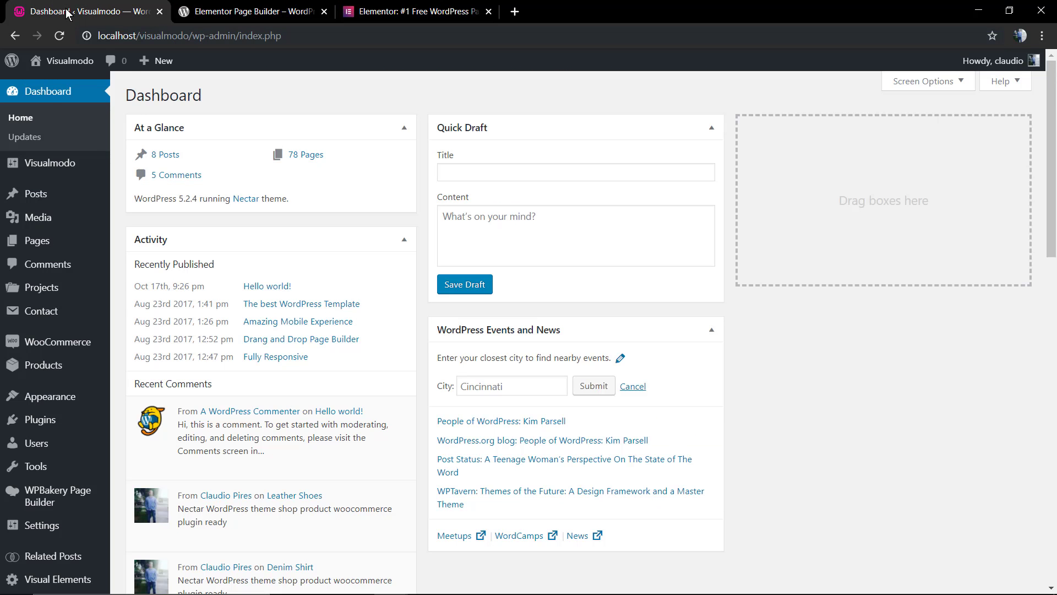
mouse_move(46, 396)
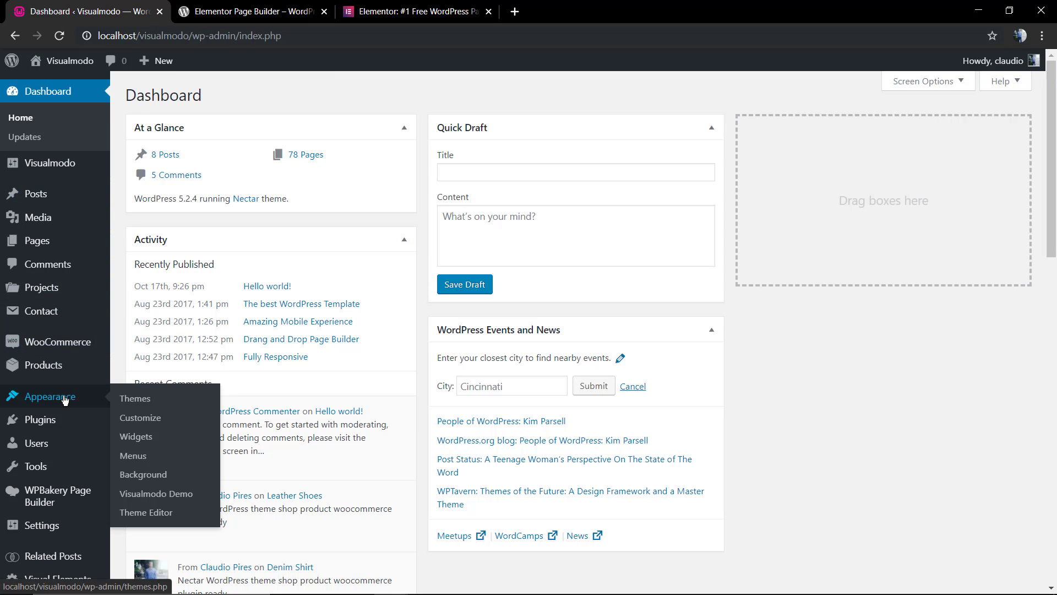
click(135, 397)
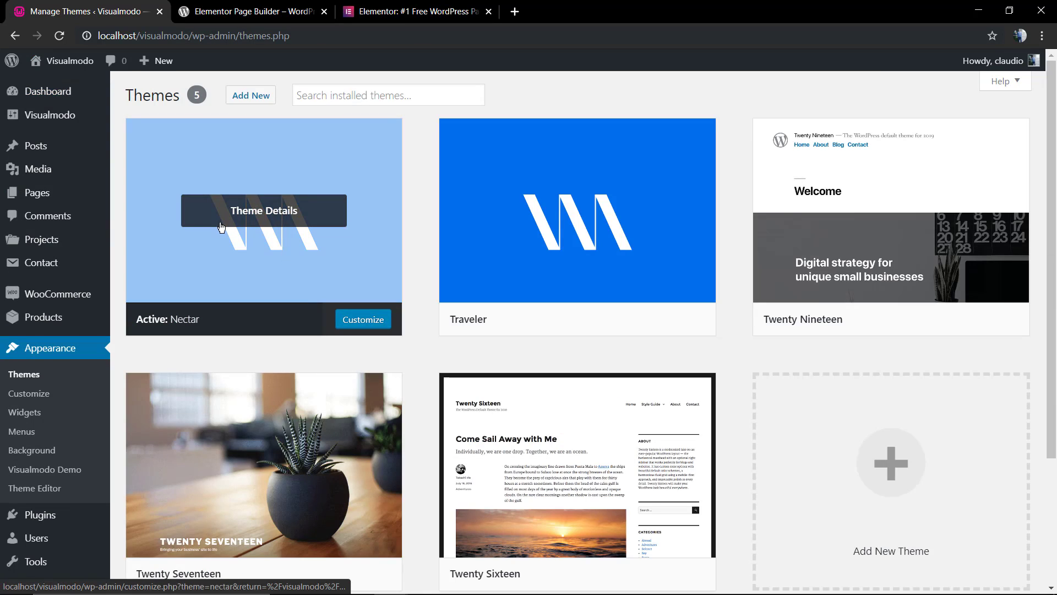
click(263, 210)
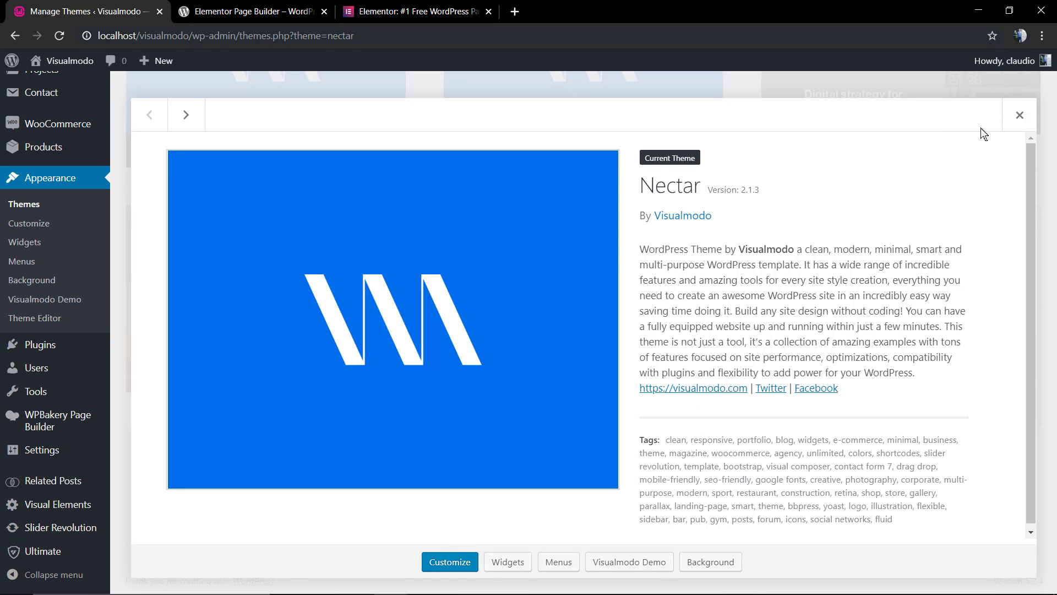
click(1019, 115)
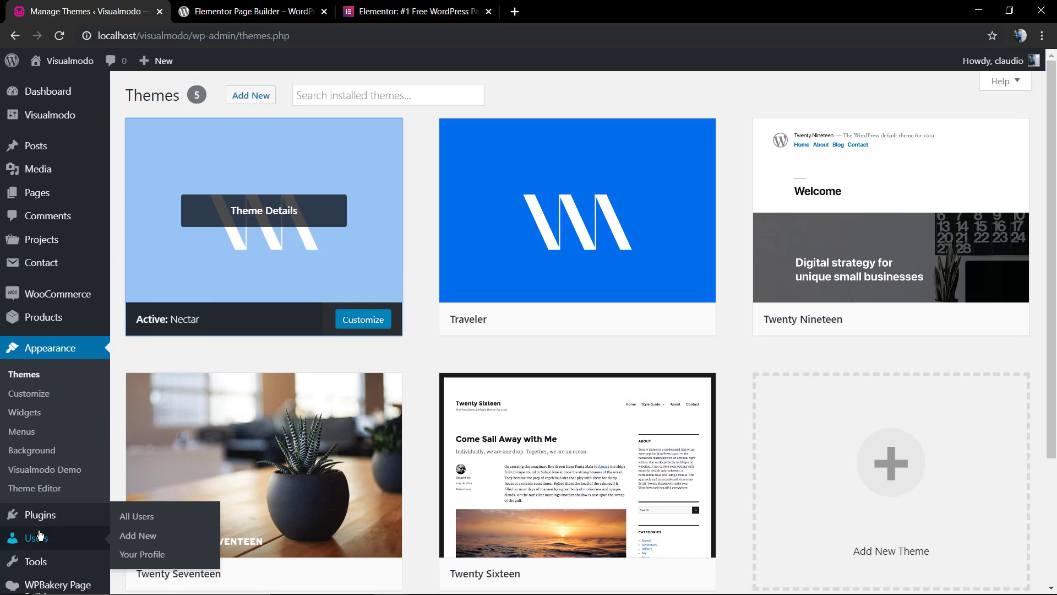
click(139, 536)
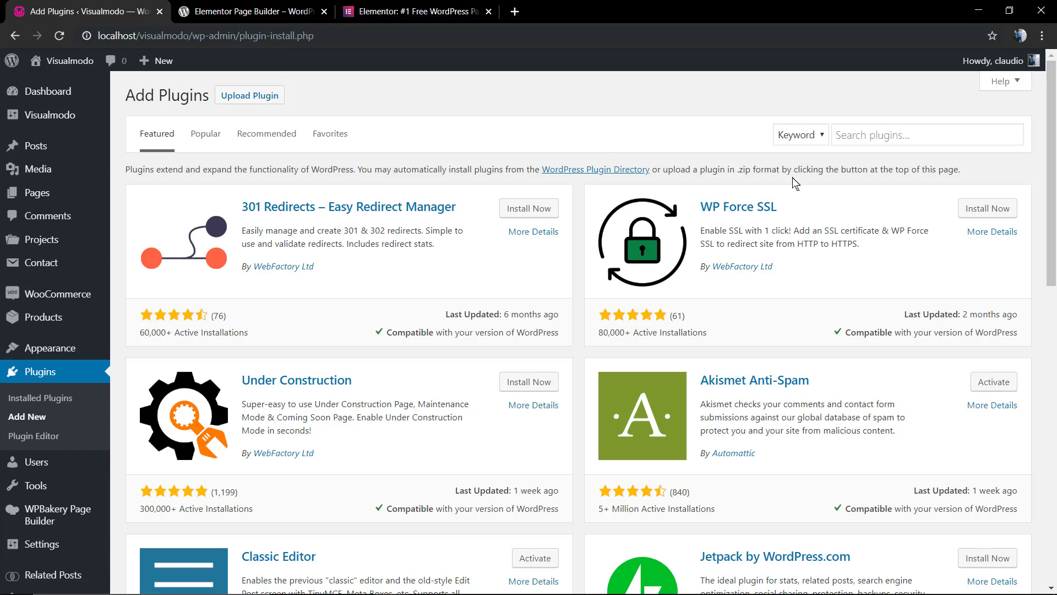
Search plugins for 'elementor', install Elementor Page Builder, and activate it
text(elementor)
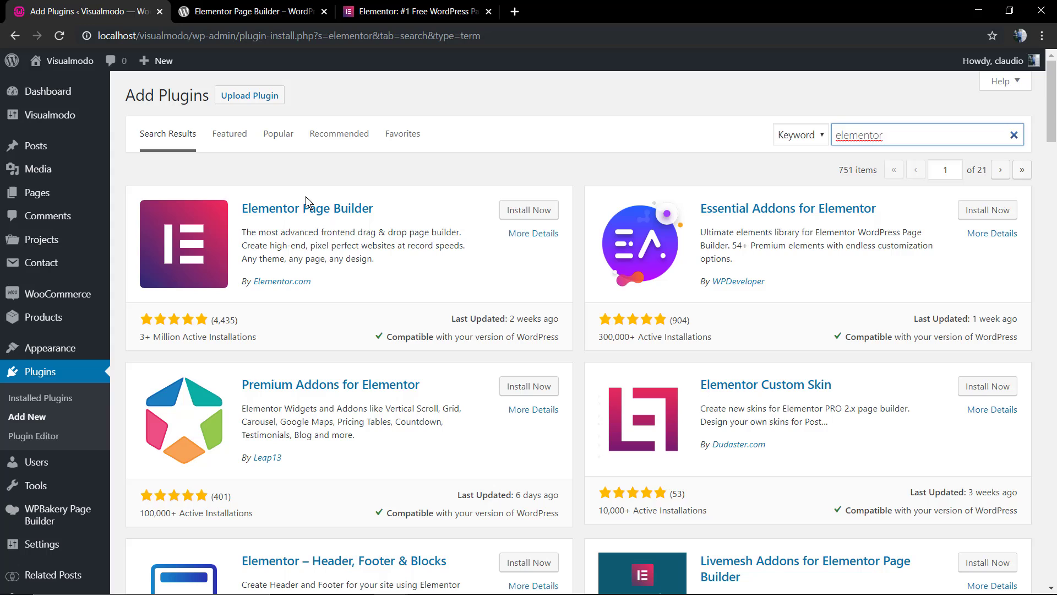
click(529, 210)
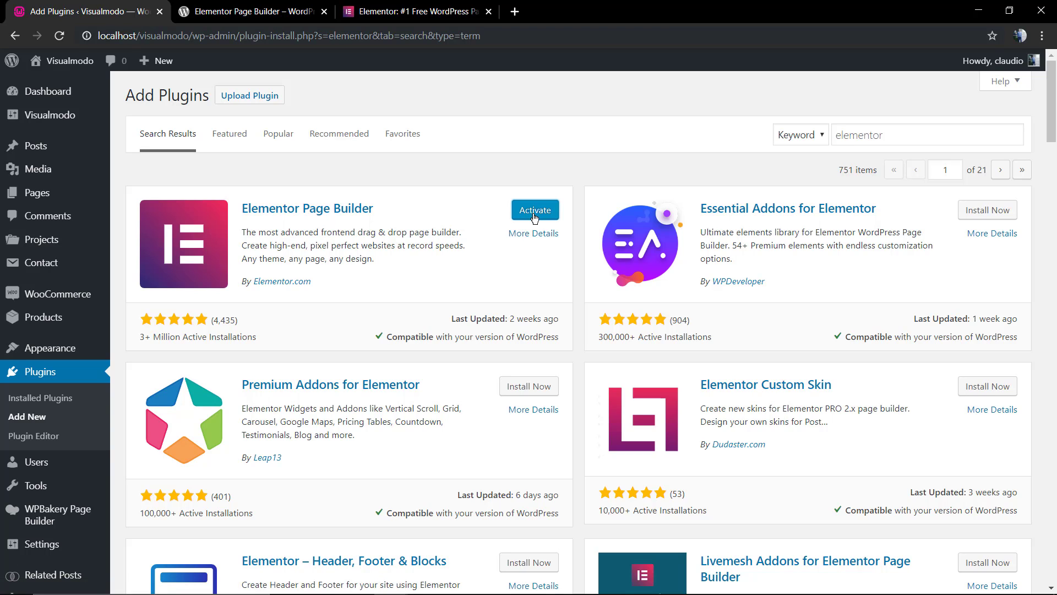
click(535, 210)
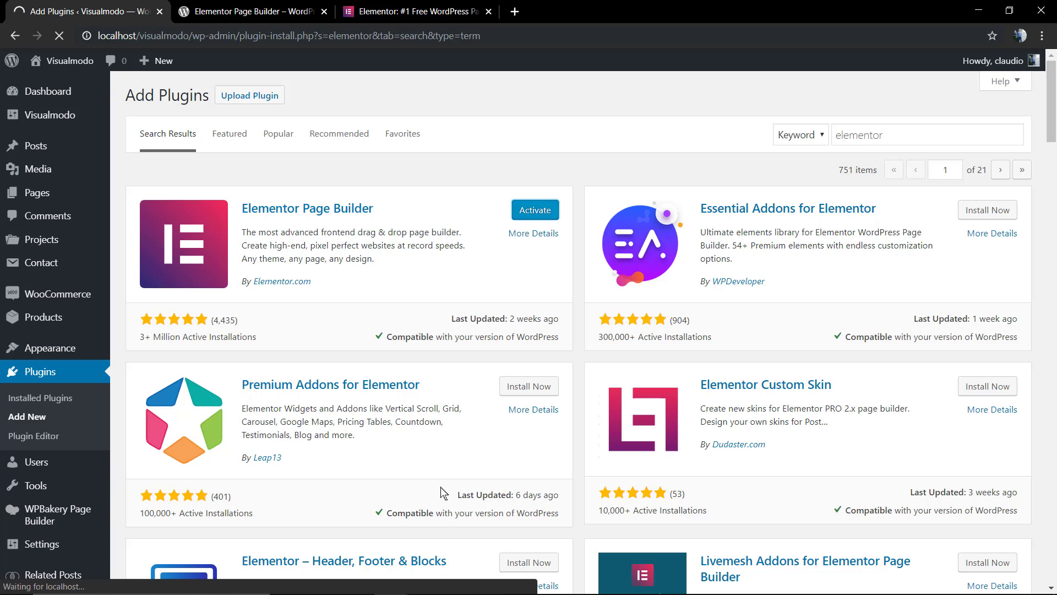
click(534, 210)
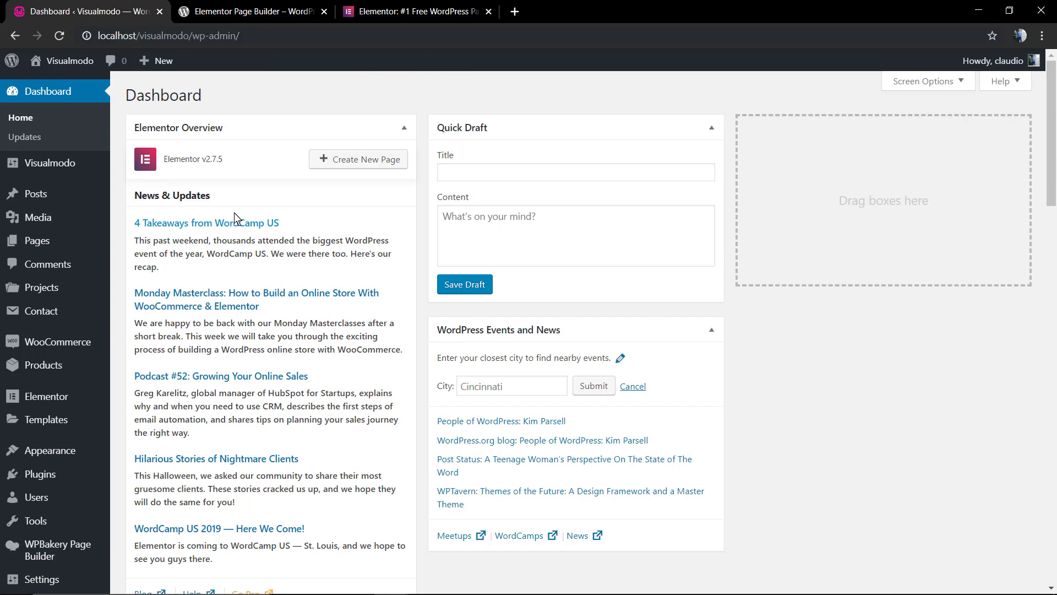
Scroll the dashboard up and down around the Elementor v2.7.5 overview box
scroll(down, 3)
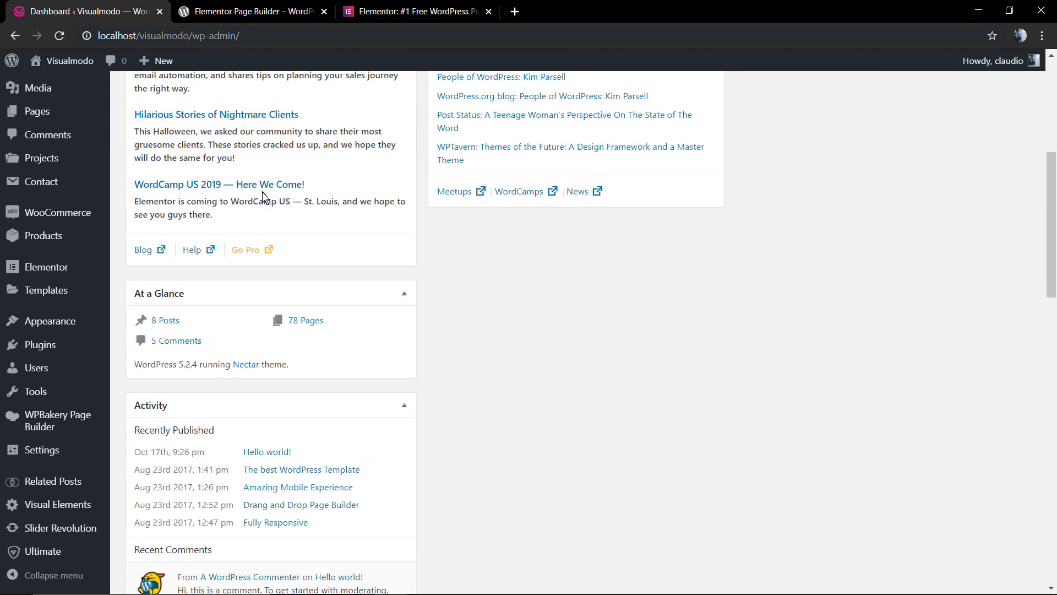
scroll(up, 3)
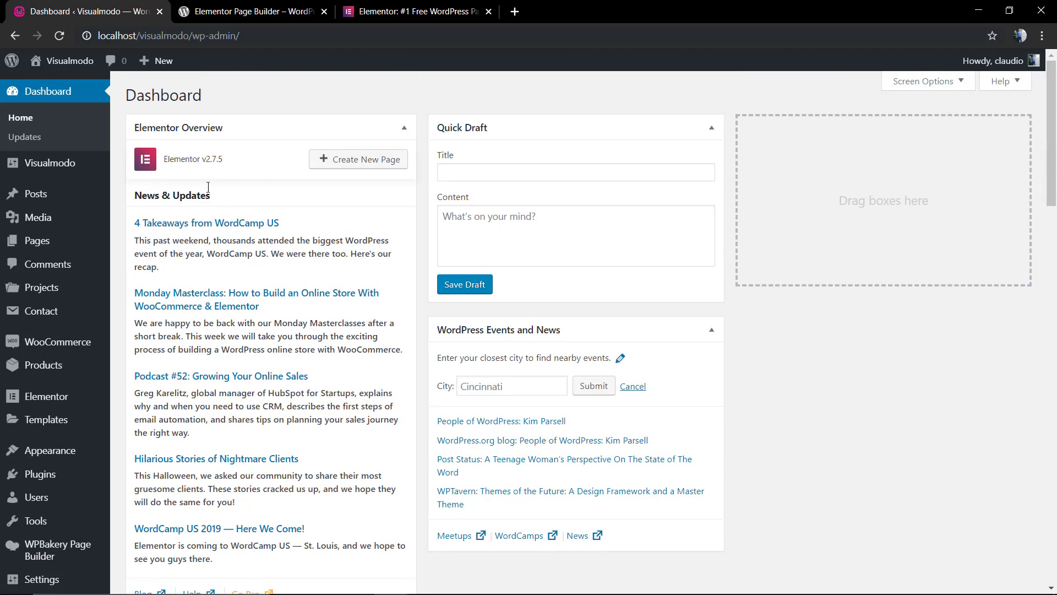
scroll(down, 3)
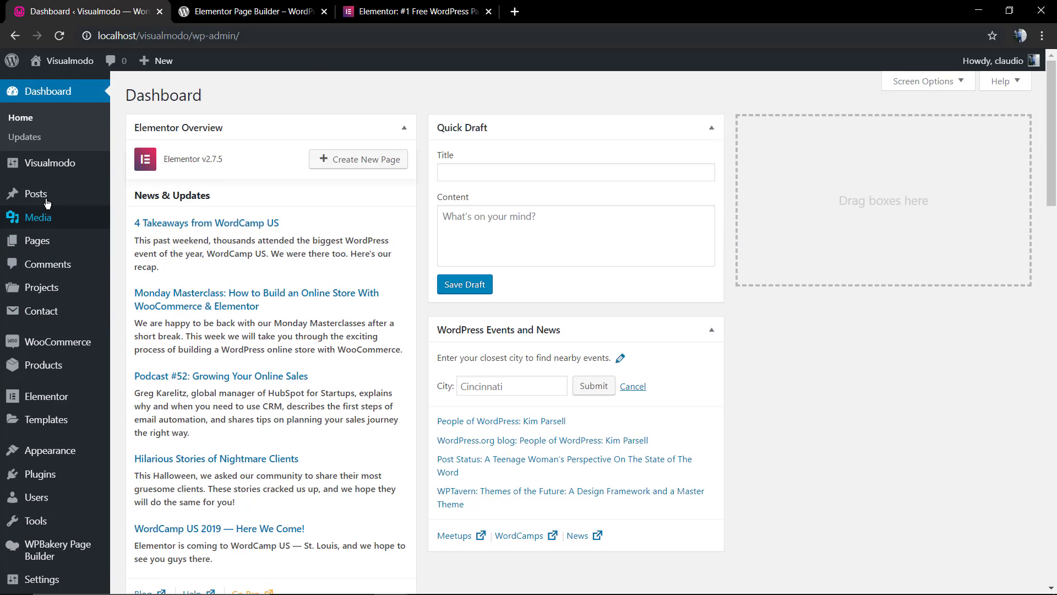
mouse_move(33, 241)
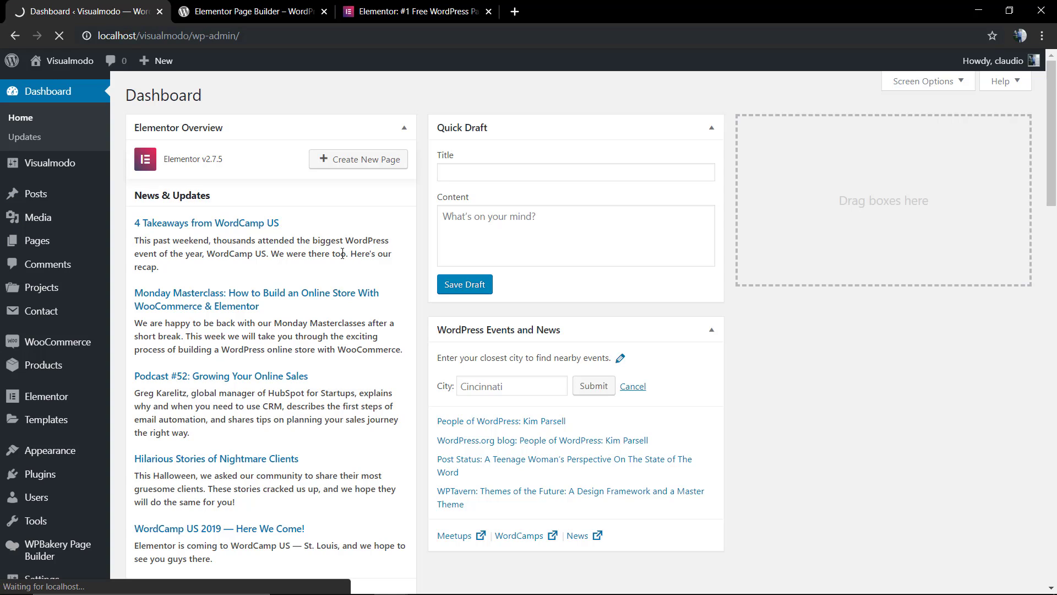
mouse_move(223, 86)
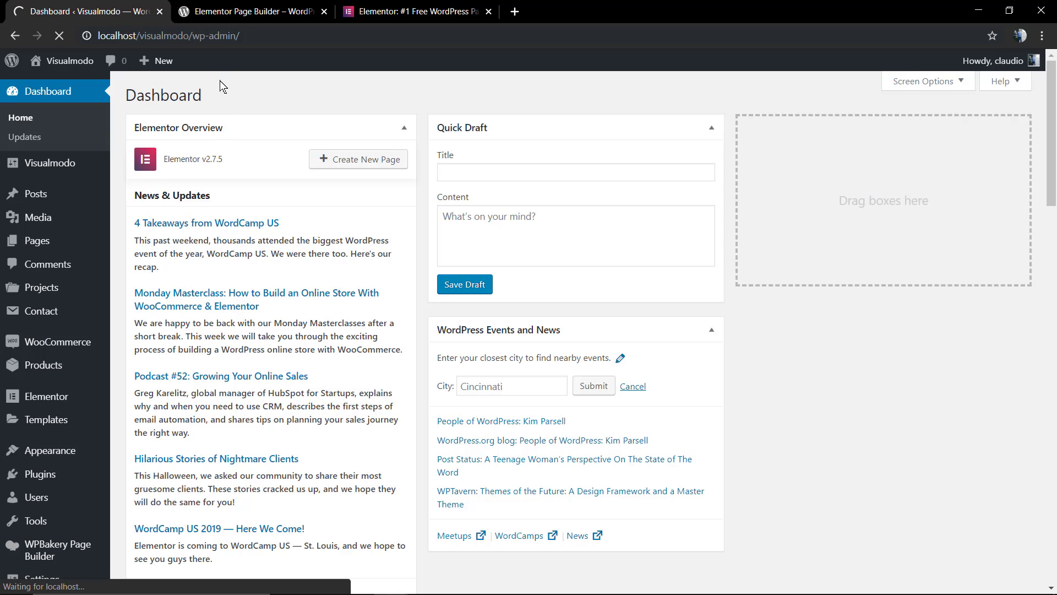
mouse_move(249, 93)
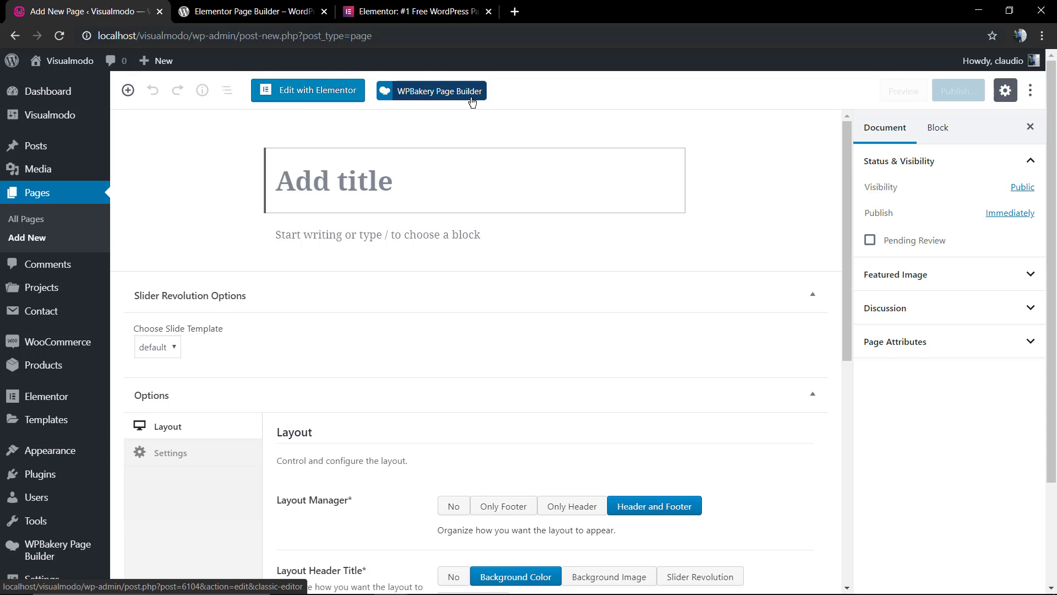
mouse_move(307, 90)
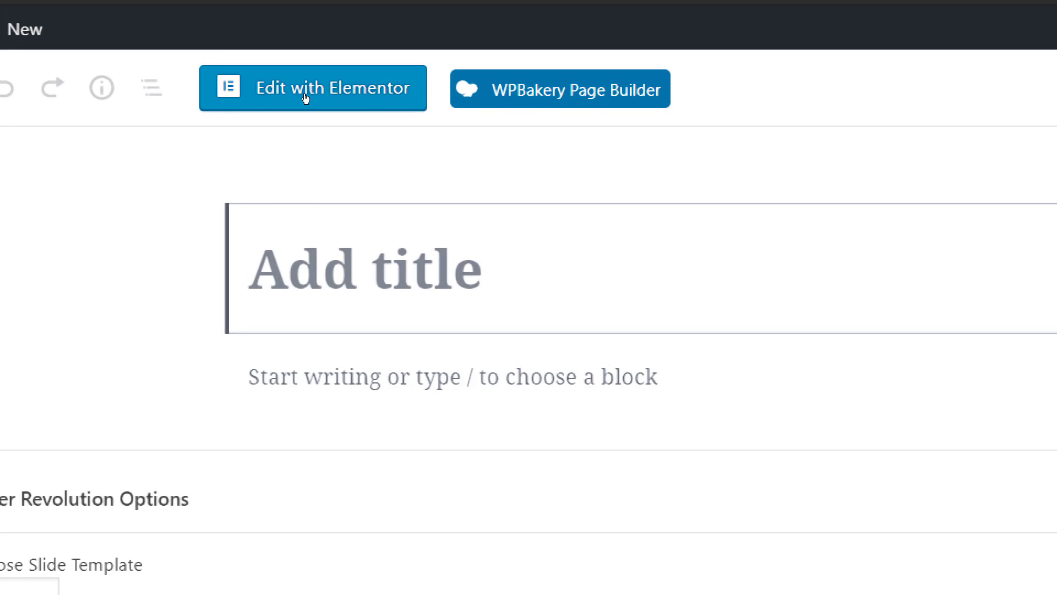
Switch the new untitled page from the block editor into Elementor
click(313, 87)
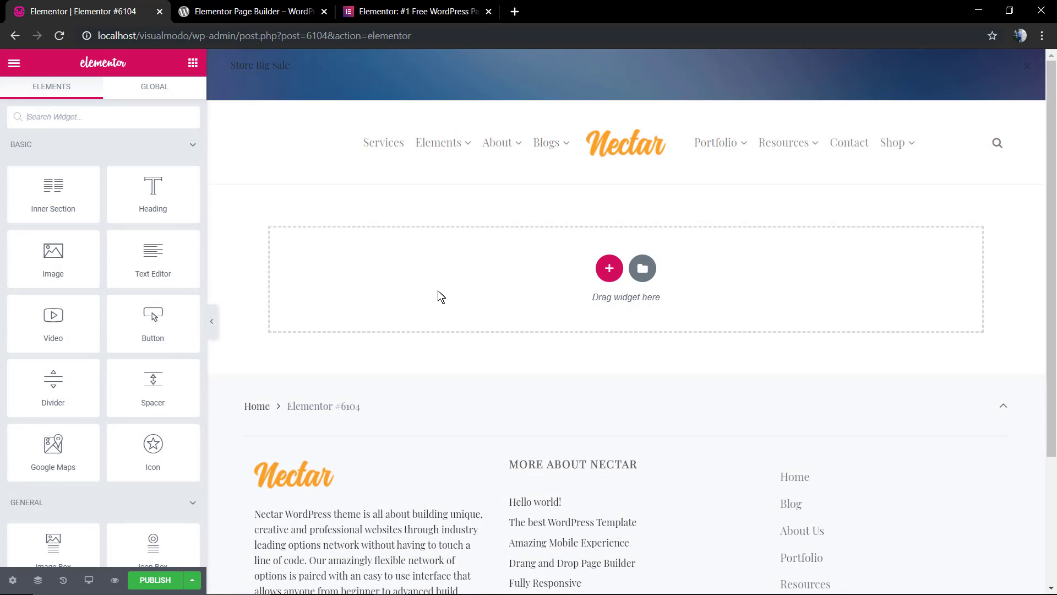
mouse_move(388, 221)
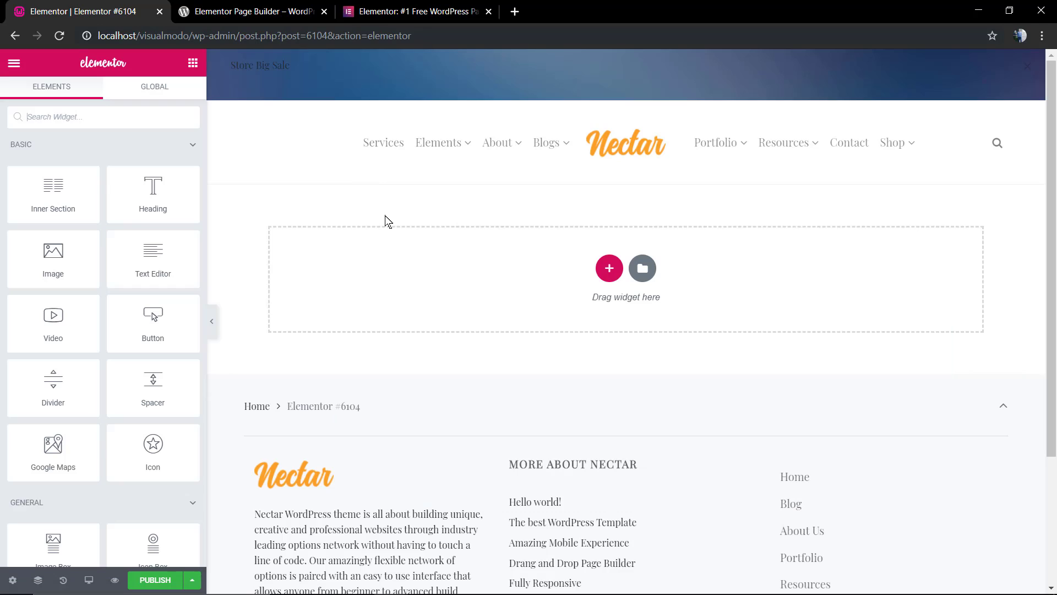
mouse_move(388, 221)
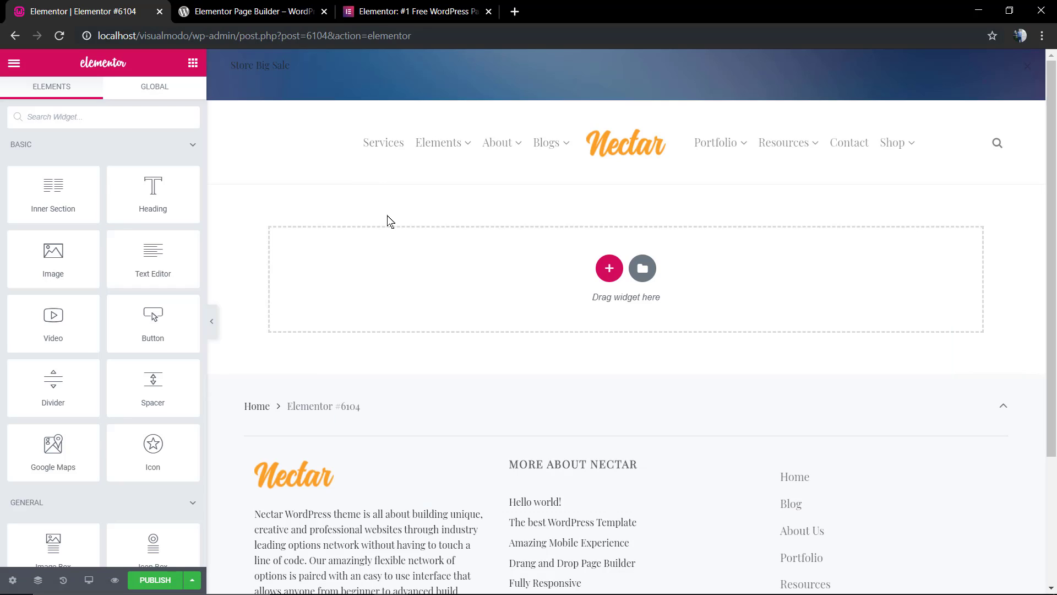
mouse_move(358, 214)
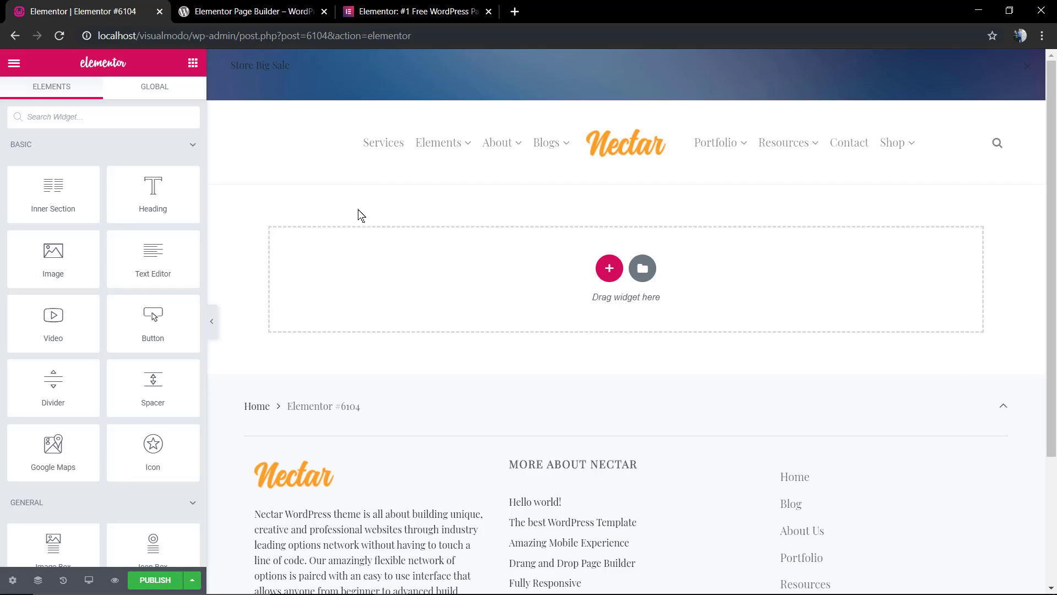
mouse_move(232, 204)
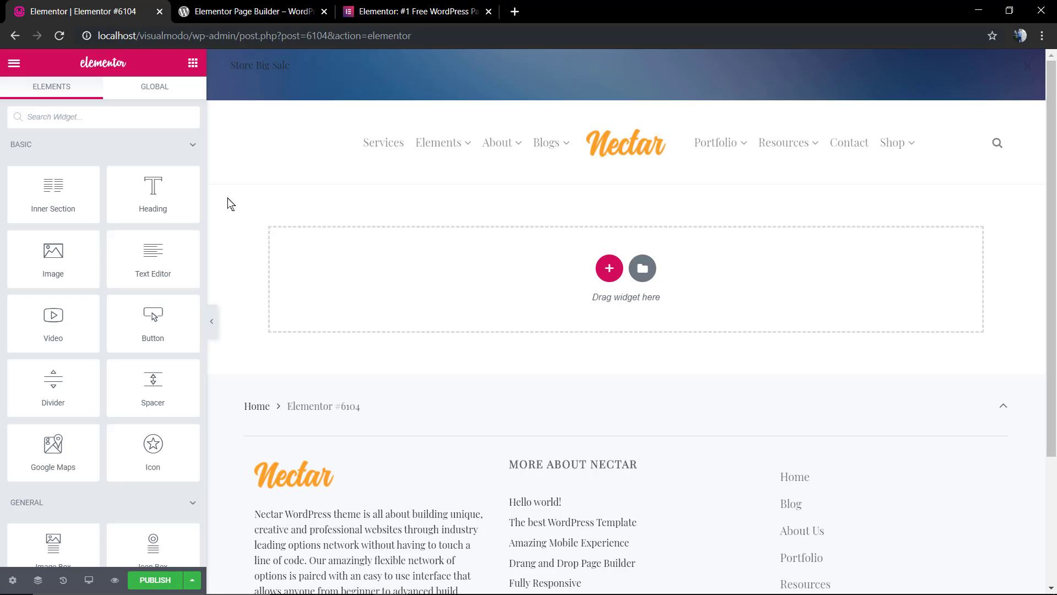
scroll(down, 3)
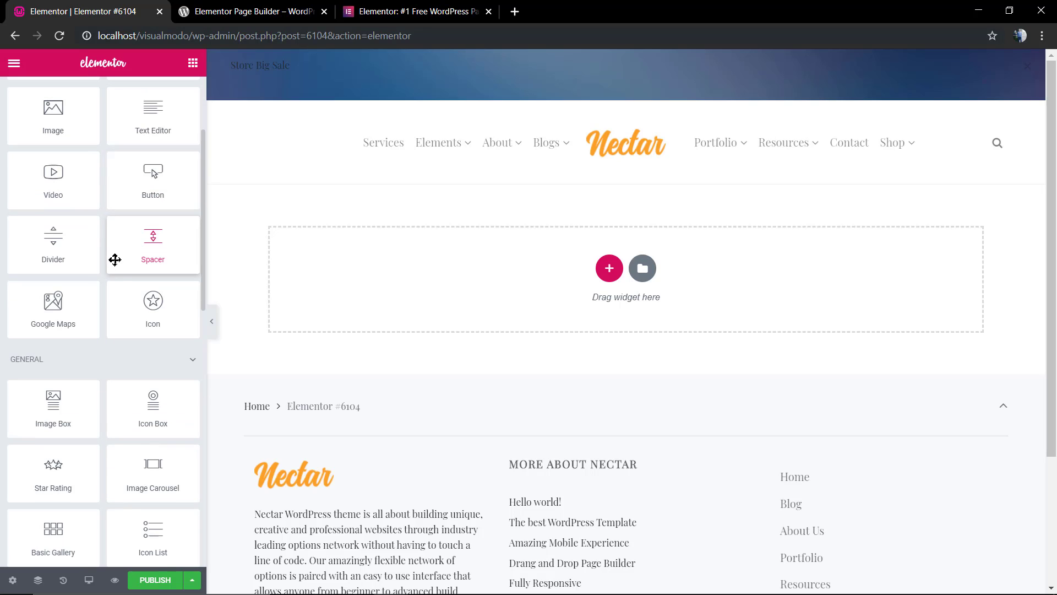
scroll(down, 3)
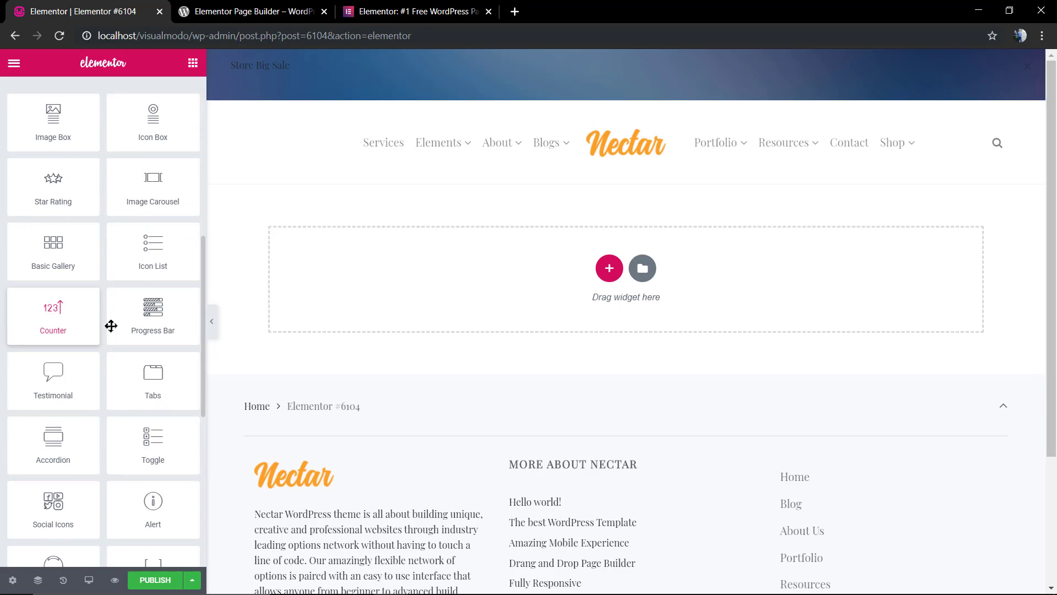
scroll(down, 3)
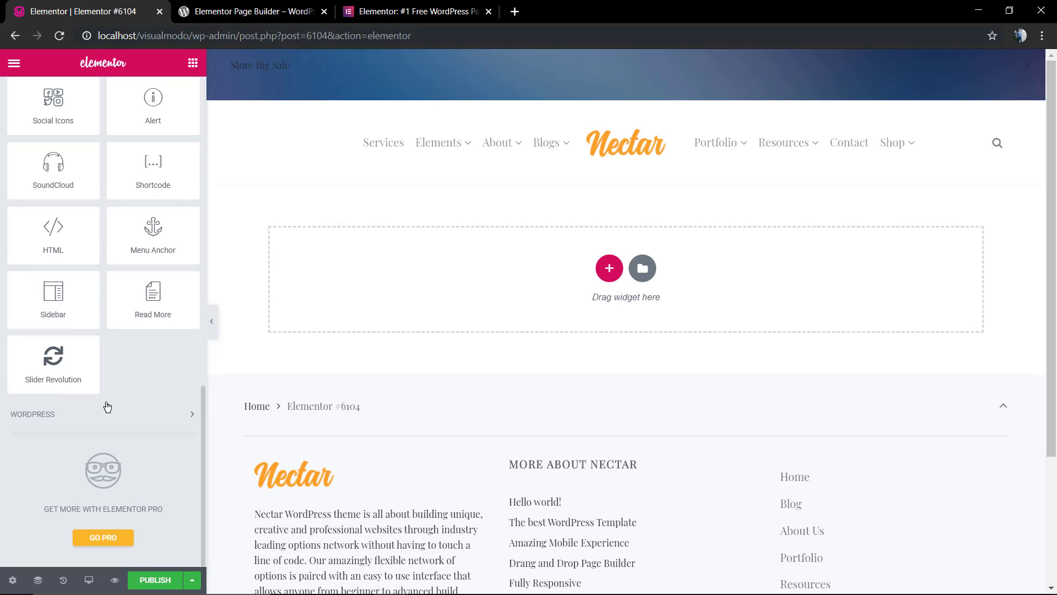
mouse_move(52, 364)
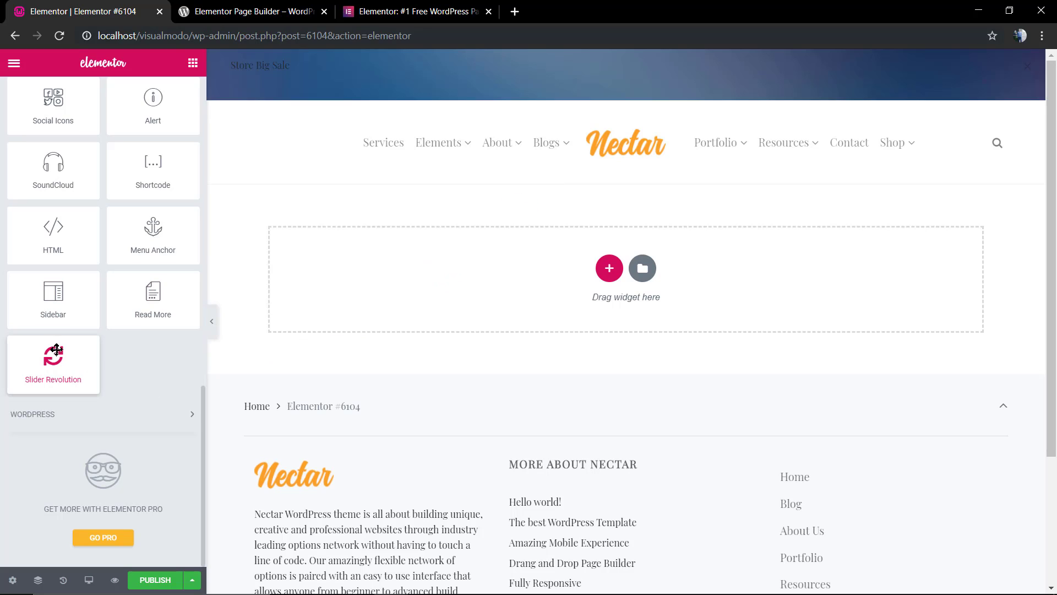
mouse_move(24, 377)
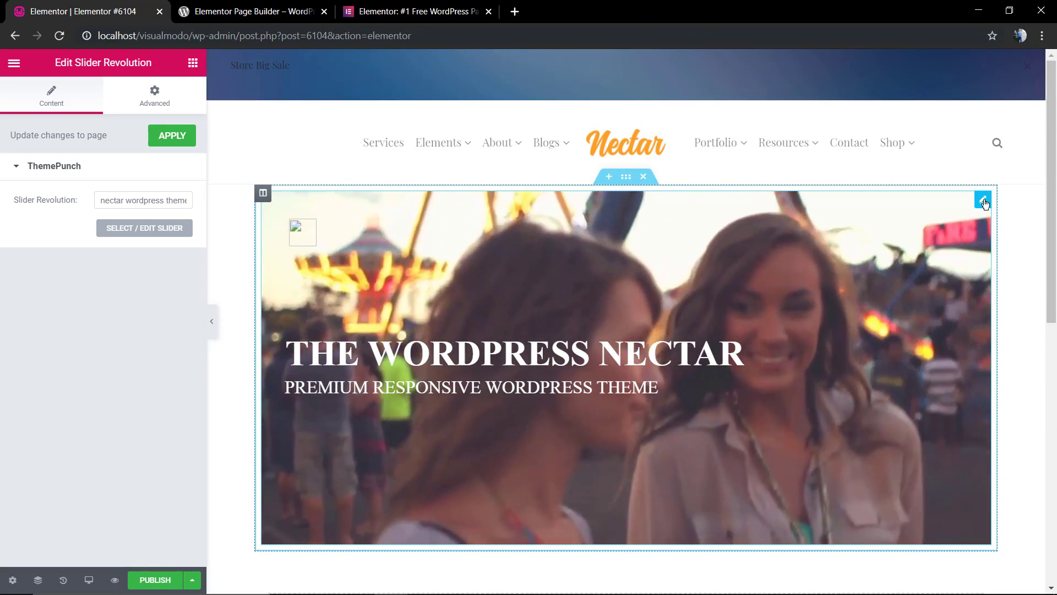
click(983, 201)
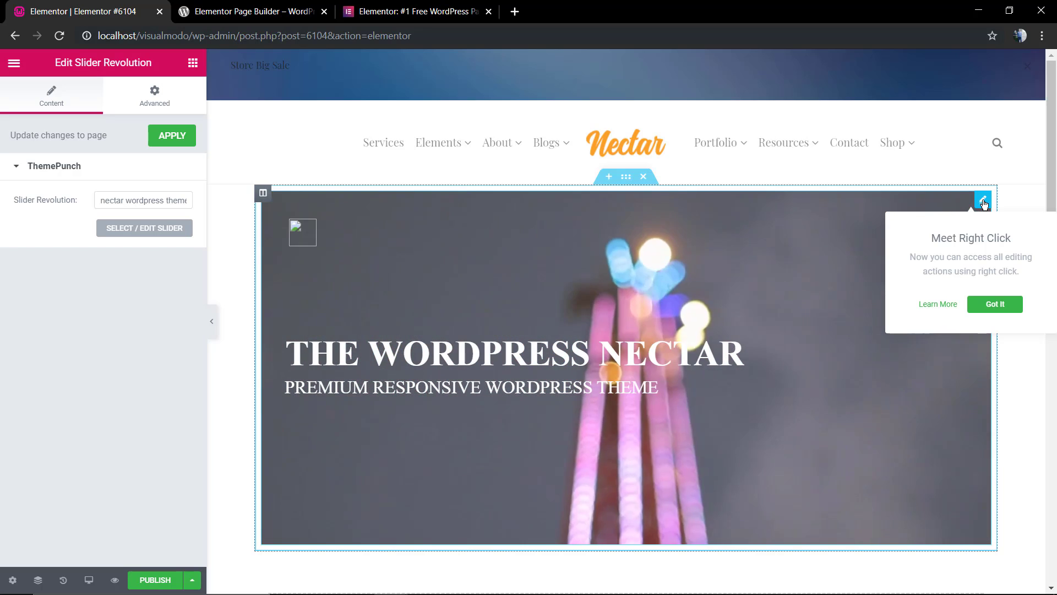
click(994, 304)
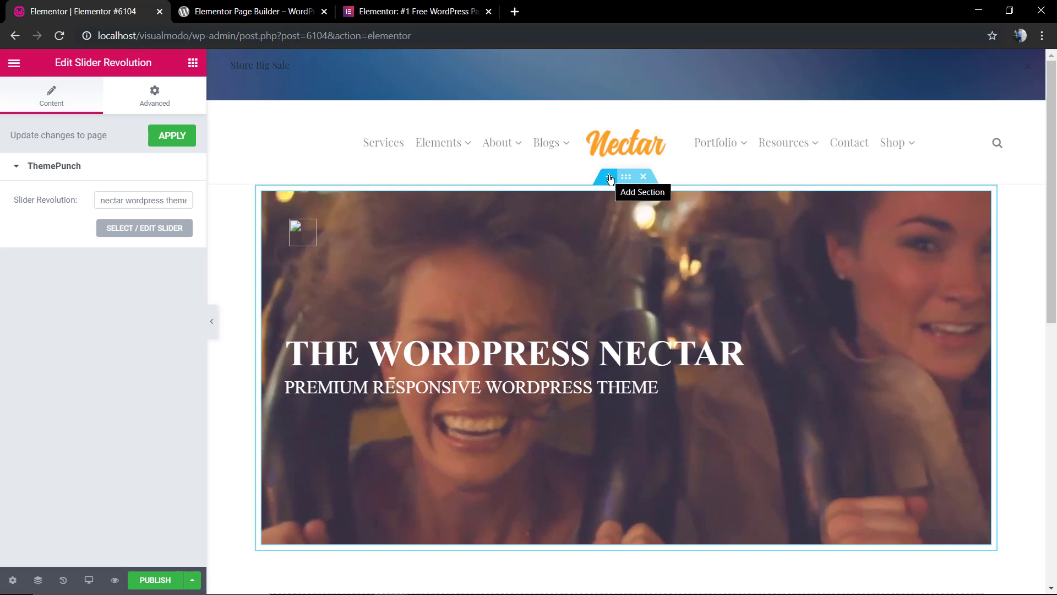
click(608, 177)
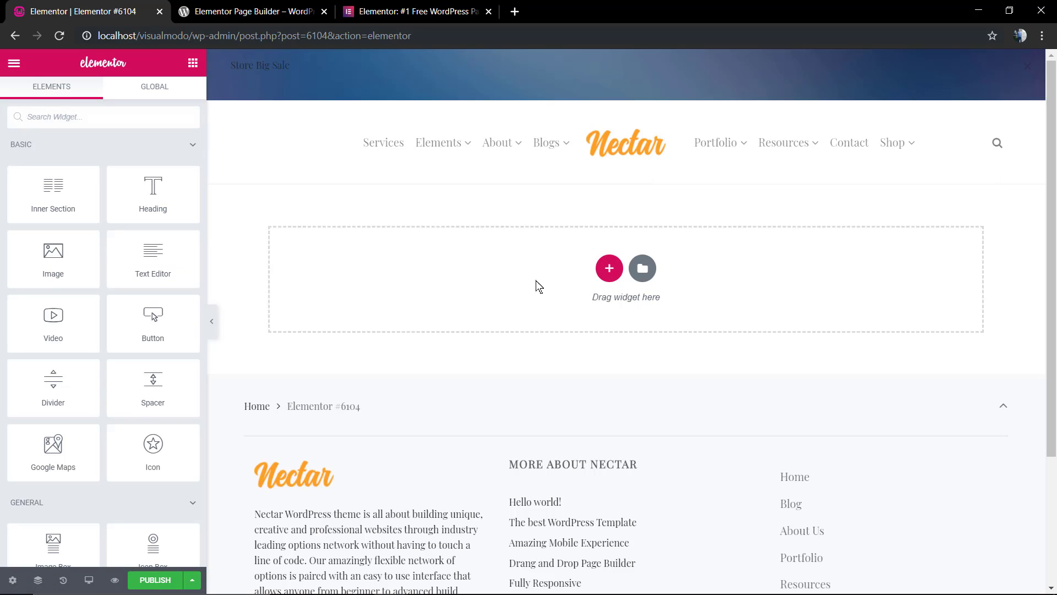
scroll(down, 3)
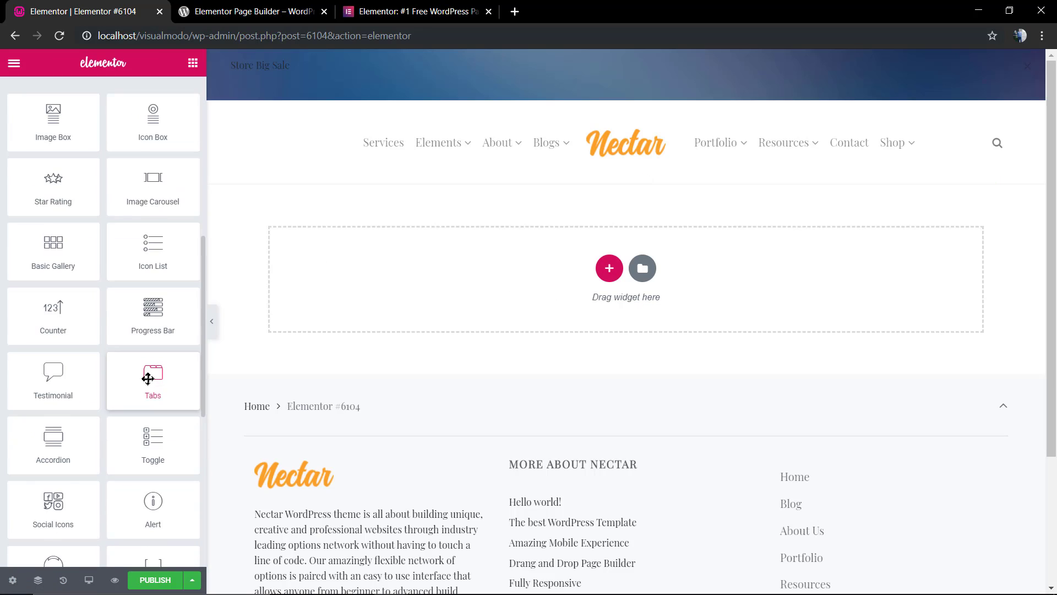
scroll(down, 3)
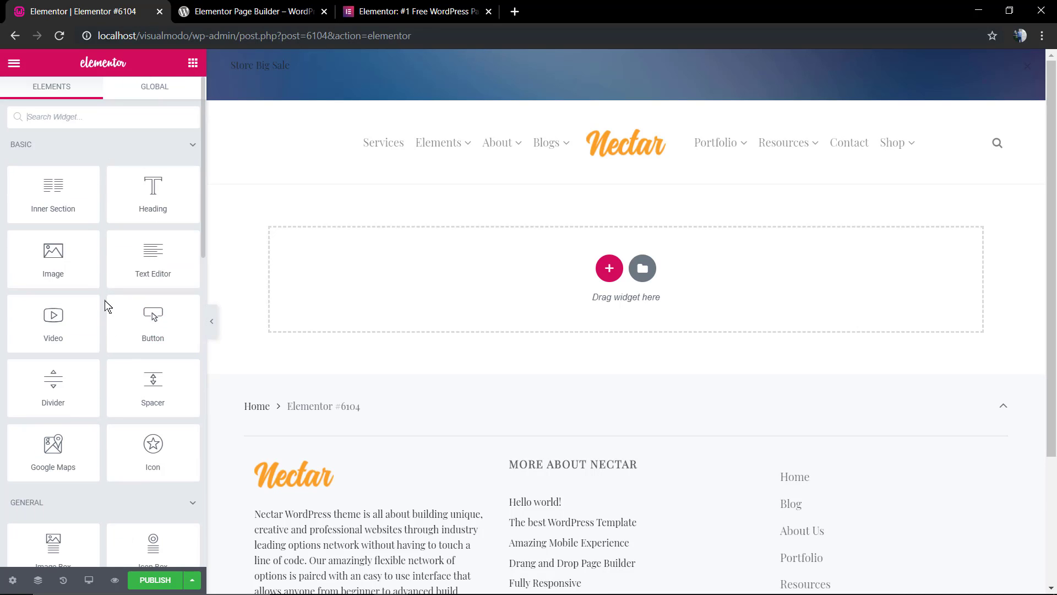
click(154, 86)
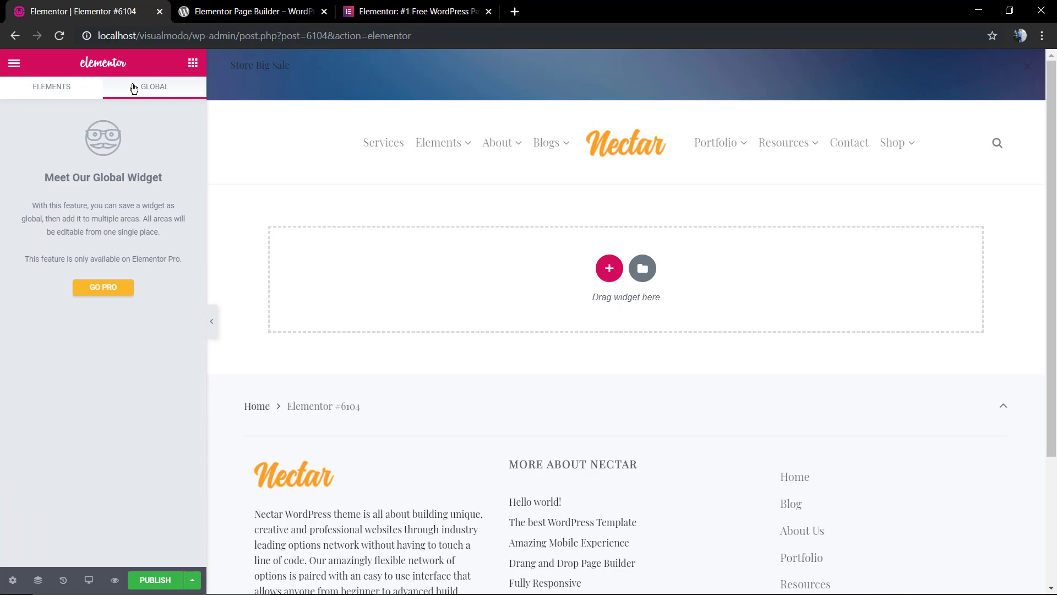
mouse_move(124, 92)
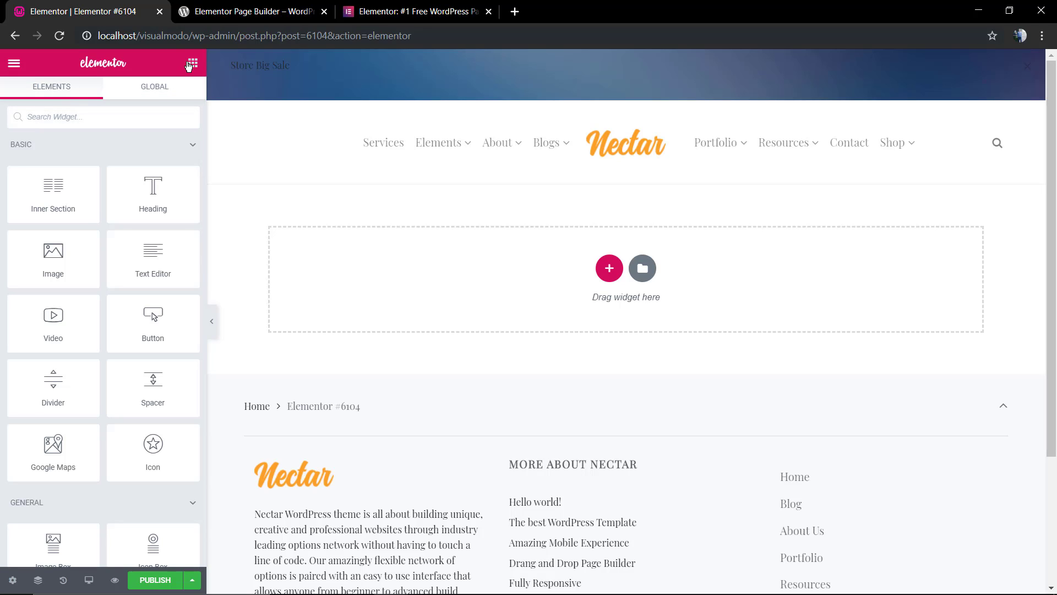
mouse_move(52, 194)
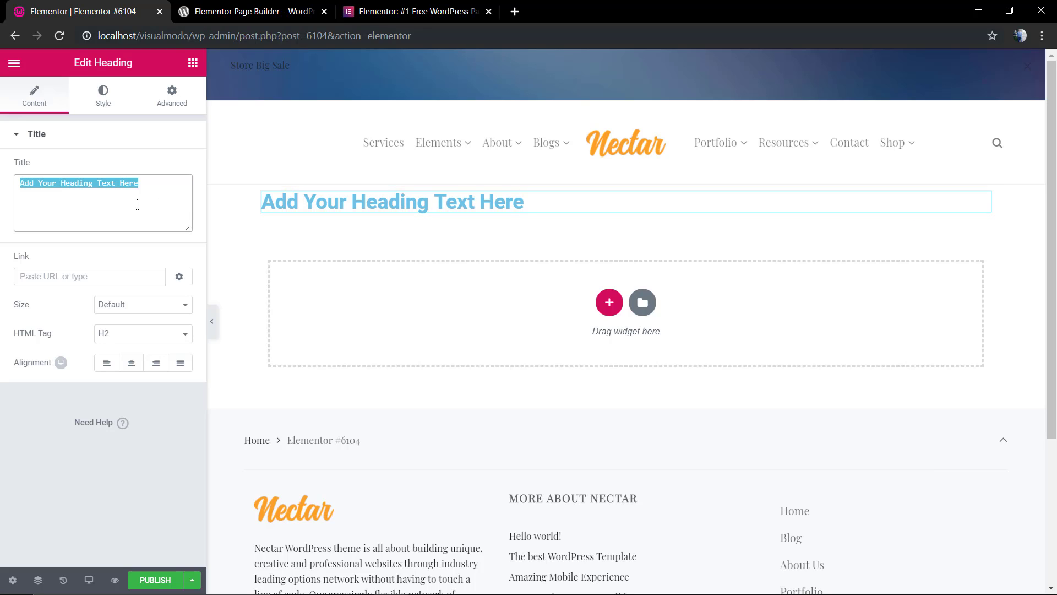
Title the heading 'Visualmodo and Elementor' and set its alignment to Center
text(Visualmodo and E)
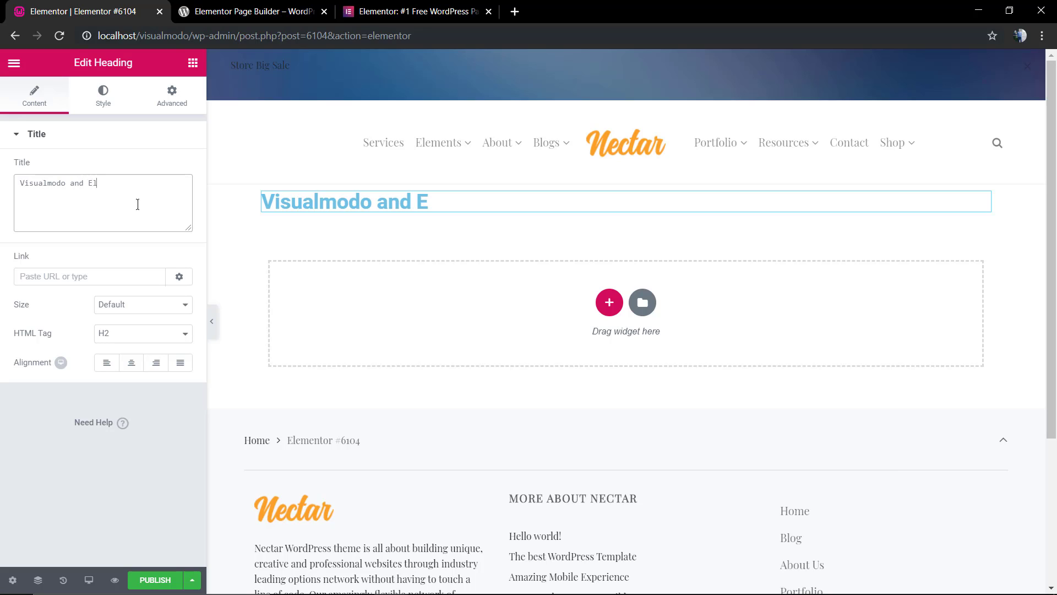
text(lementor)
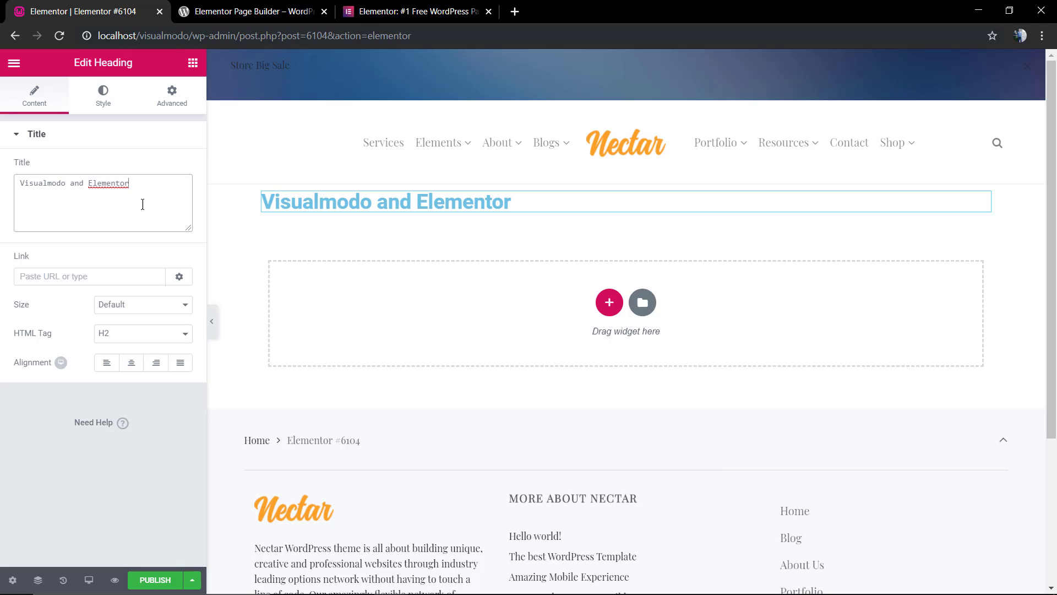
mouse_move(106, 363)
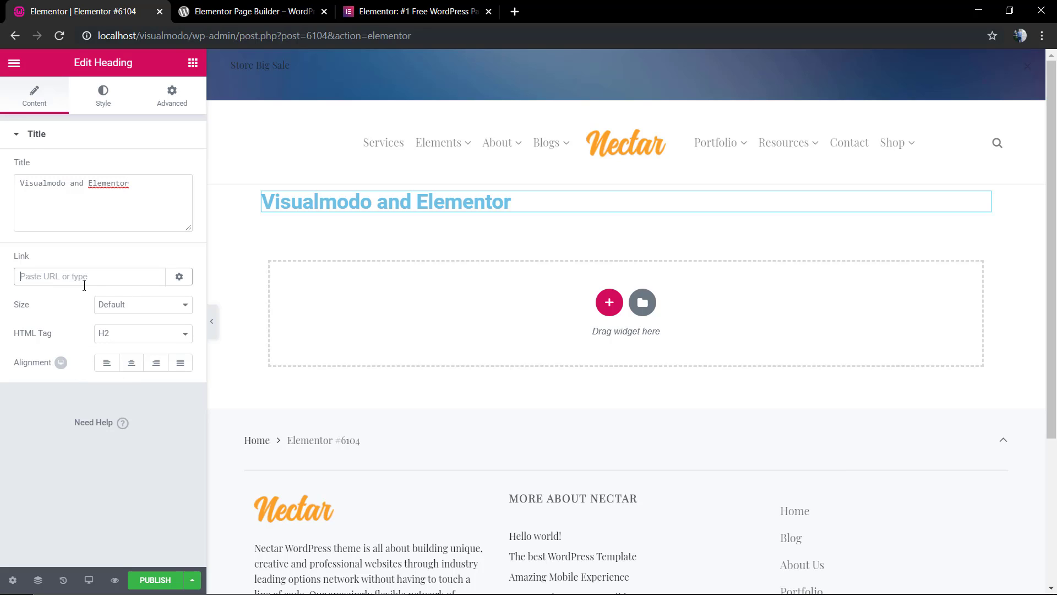
click(142, 333)
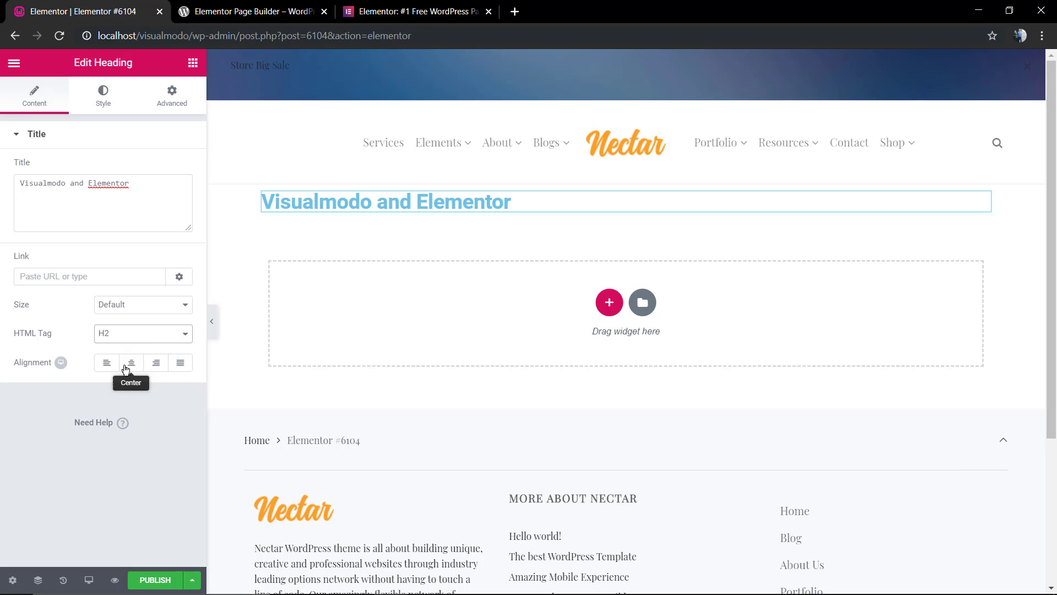
click(131, 363)
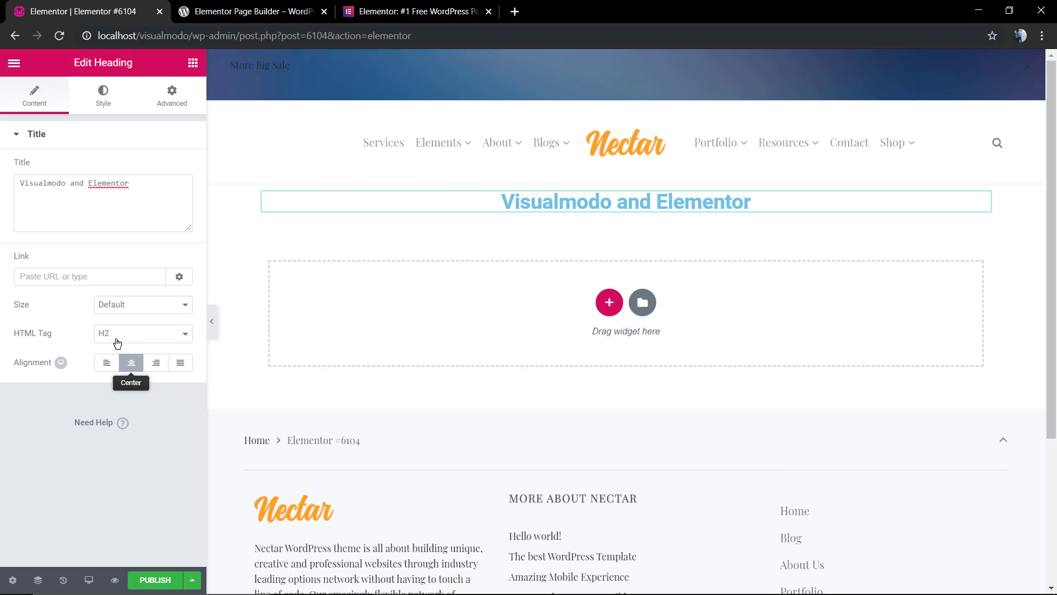
Set the heading text colour to black and its entrance animation to Fade In
click(102, 94)
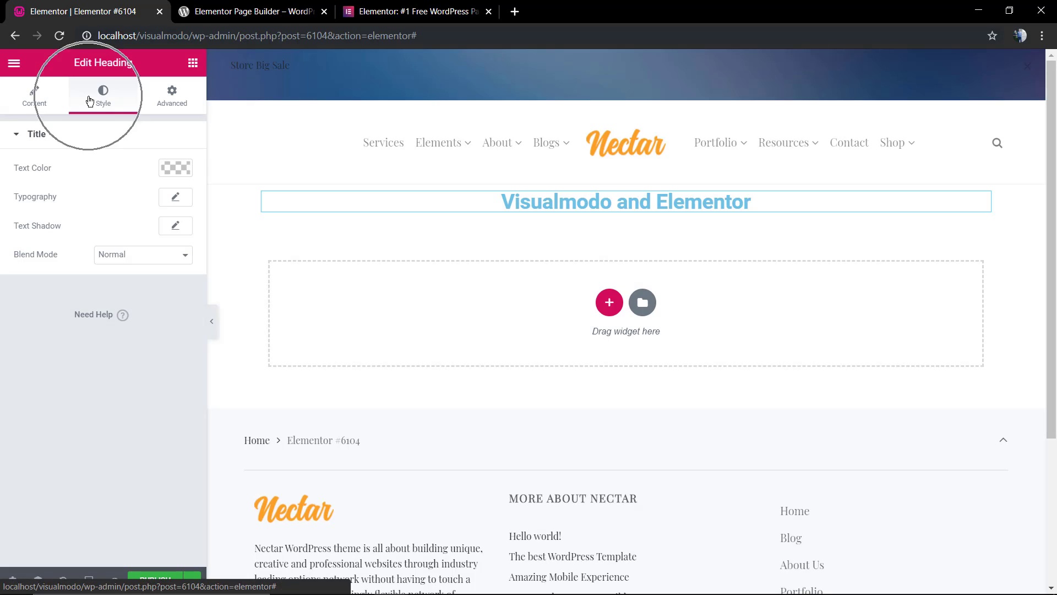
click(174, 168)
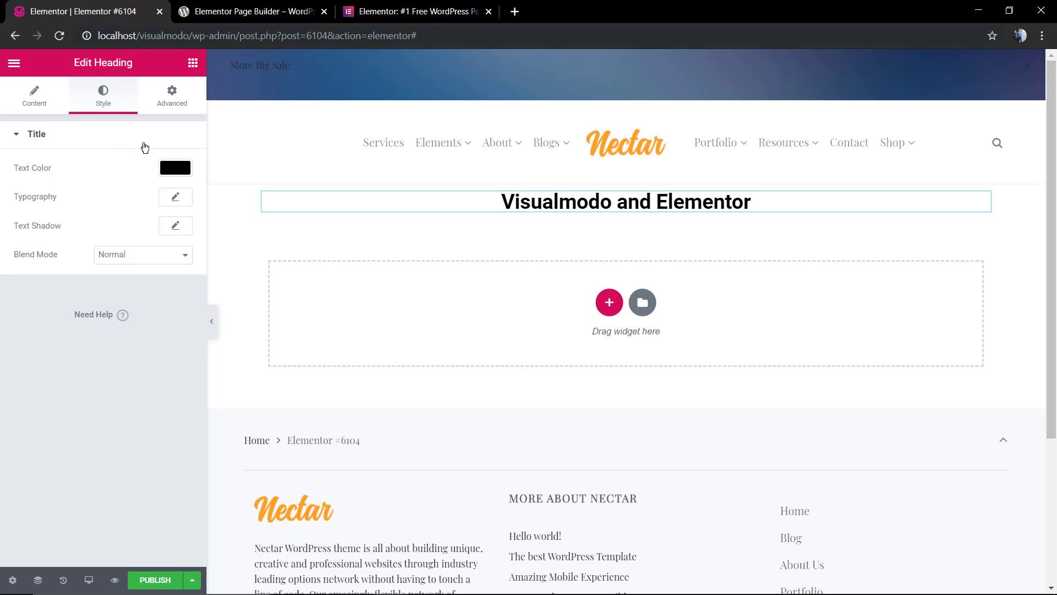
click(171, 95)
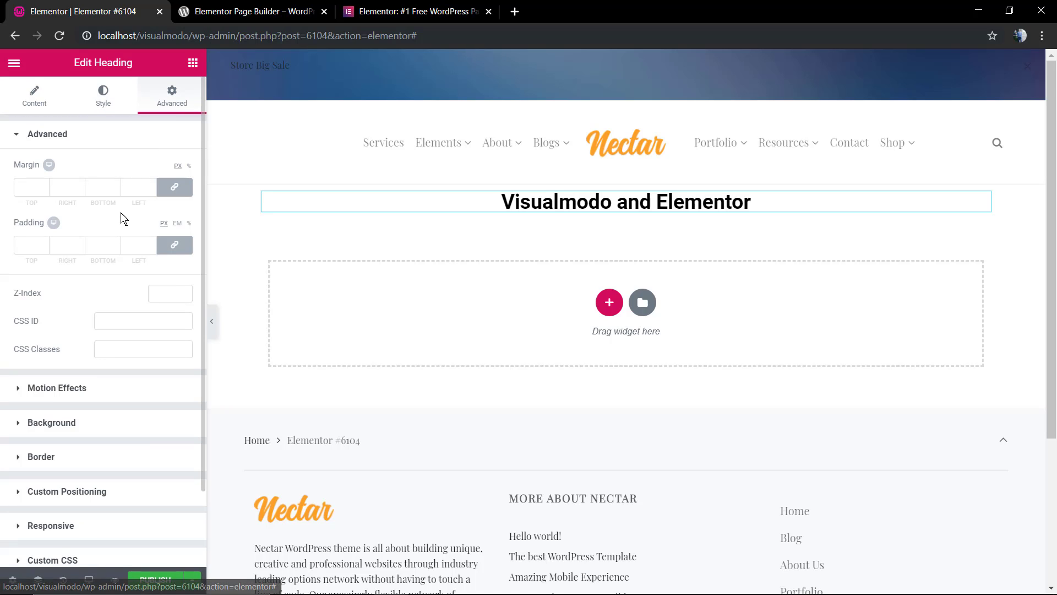
click(47, 133)
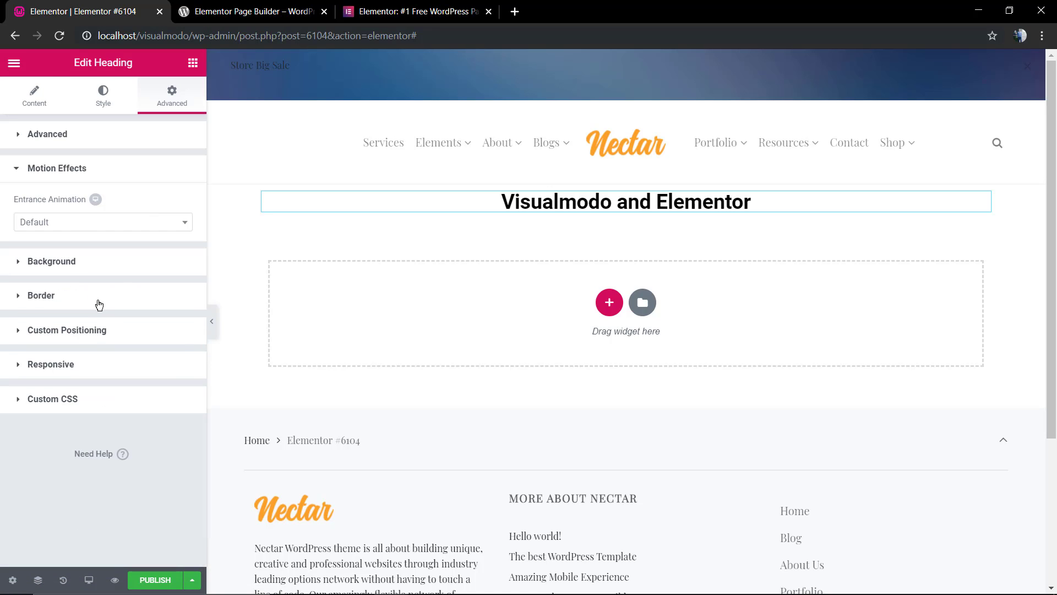
click(103, 222)
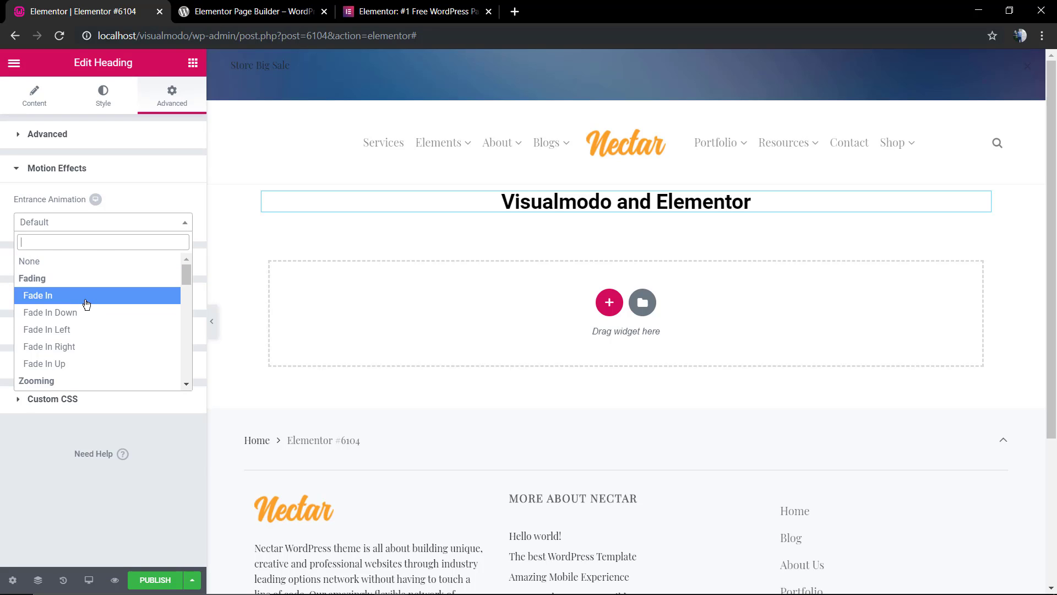
click(38, 295)
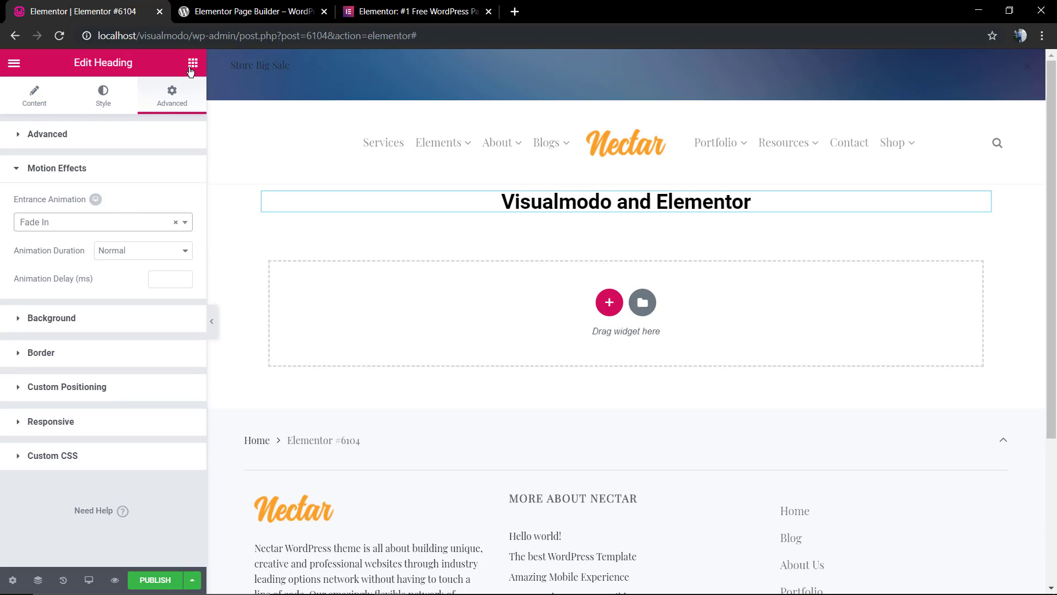
click(34, 94)
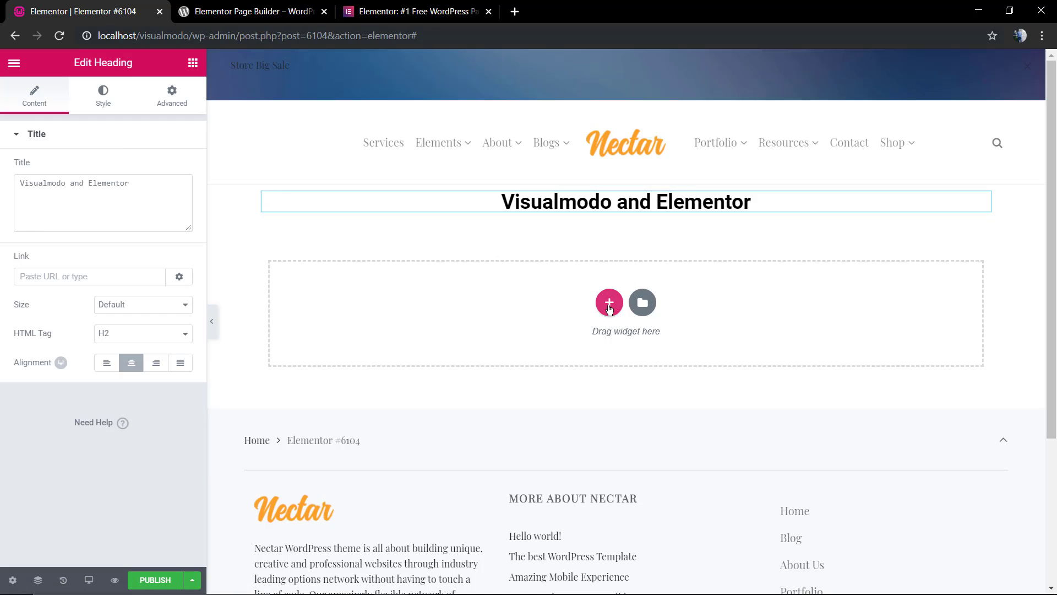
mouse_move(619, 312)
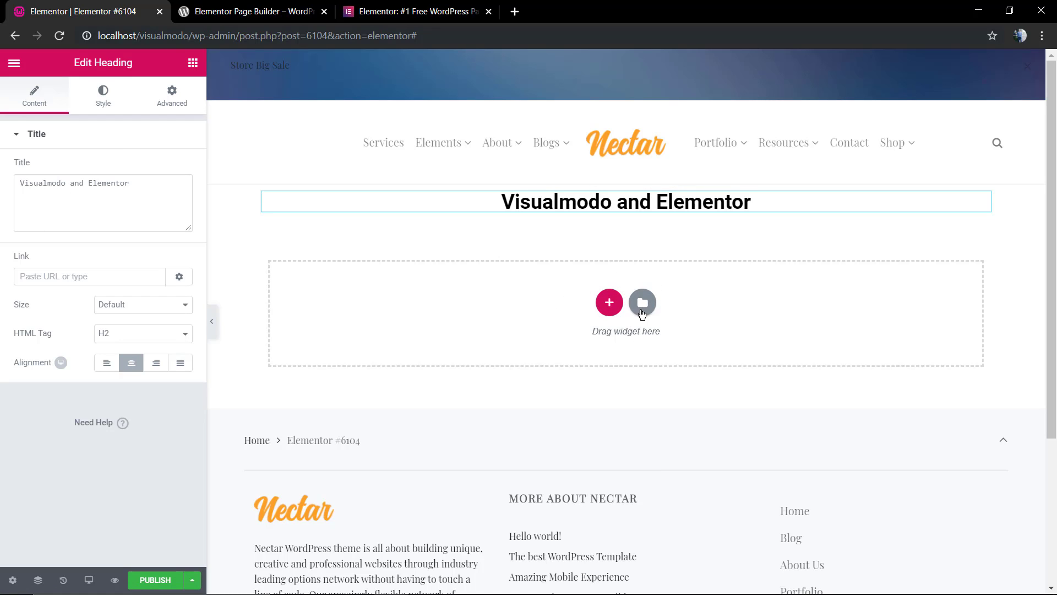
Remove the heading, then open the template library and scroll its Pages layouts
click(642, 302)
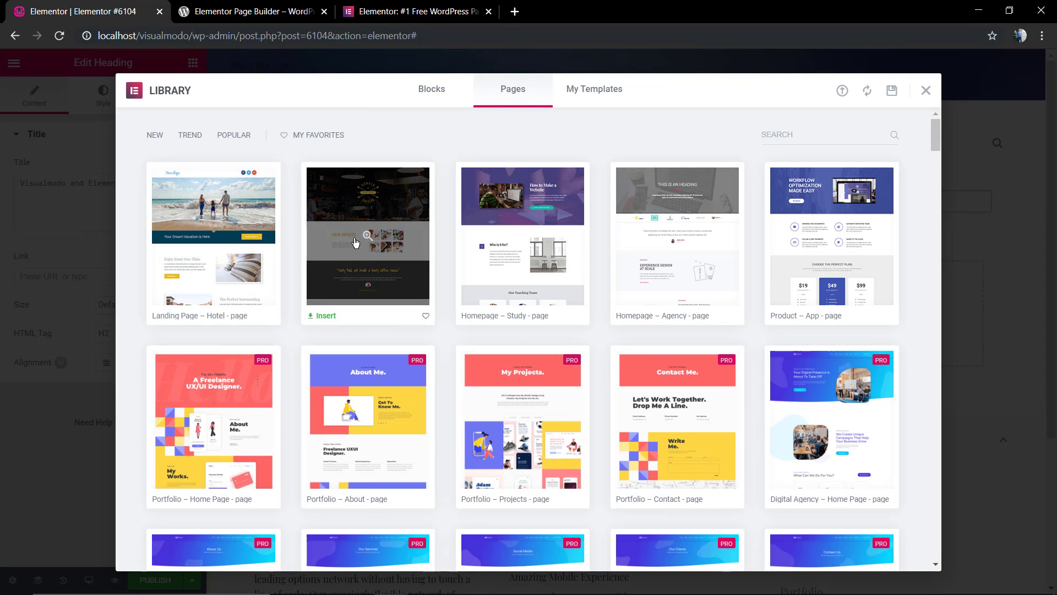
mouse_move(814, 393)
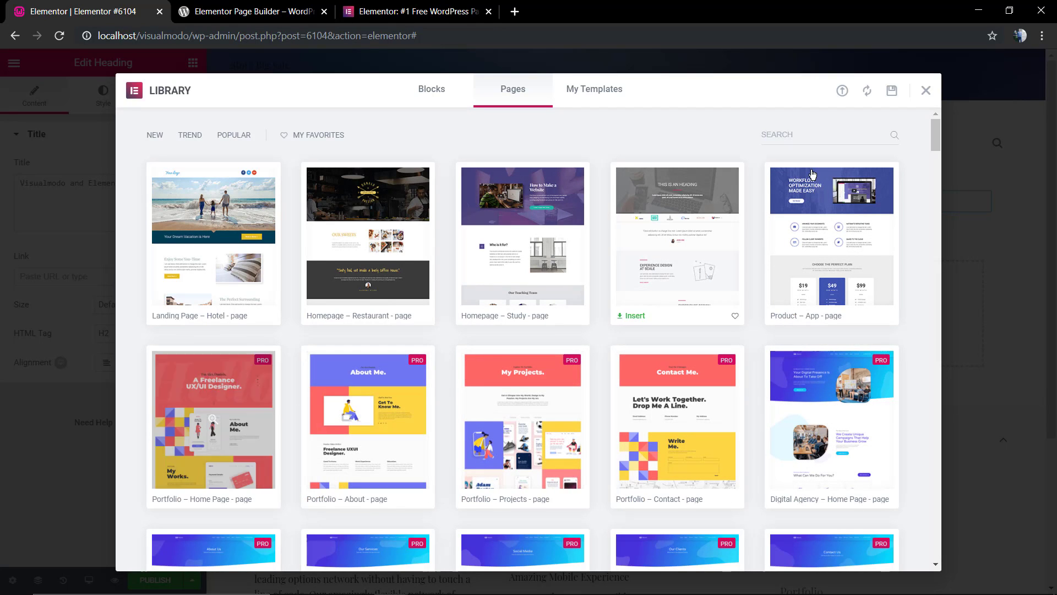
click(926, 90)
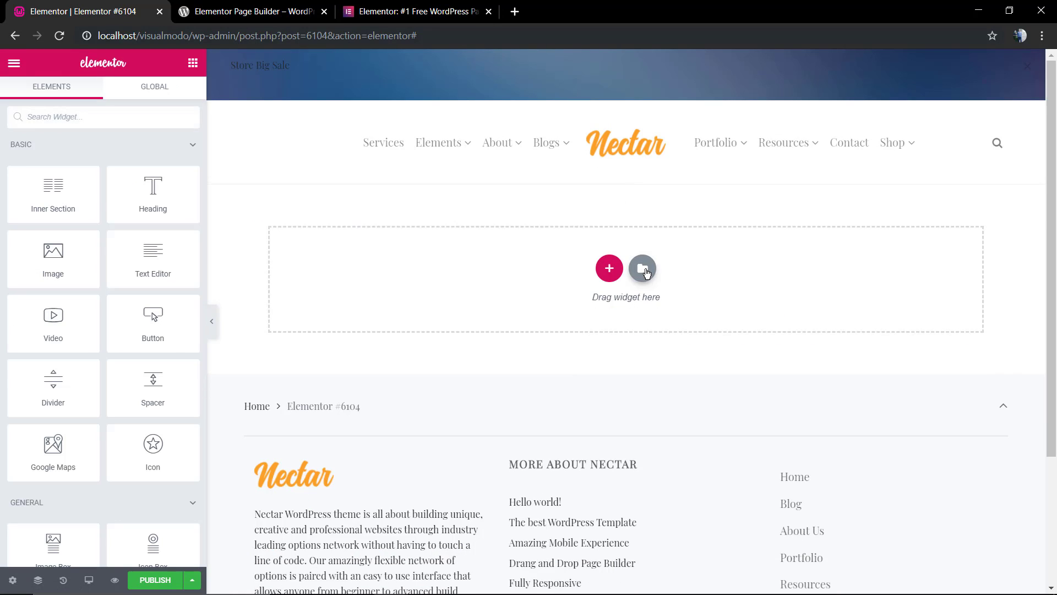
click(642, 268)
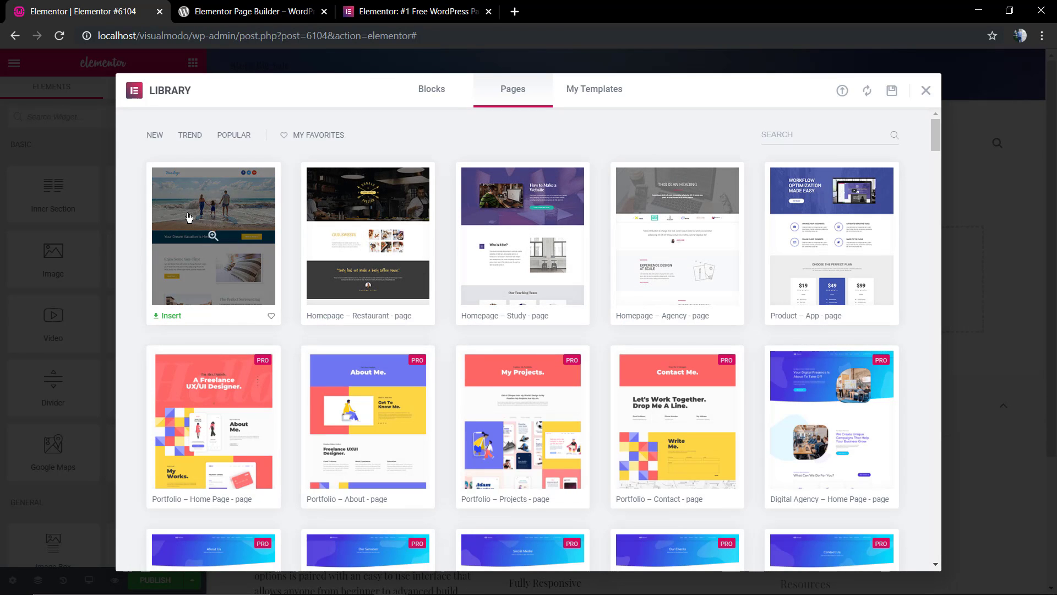
mouse_move(323, 400)
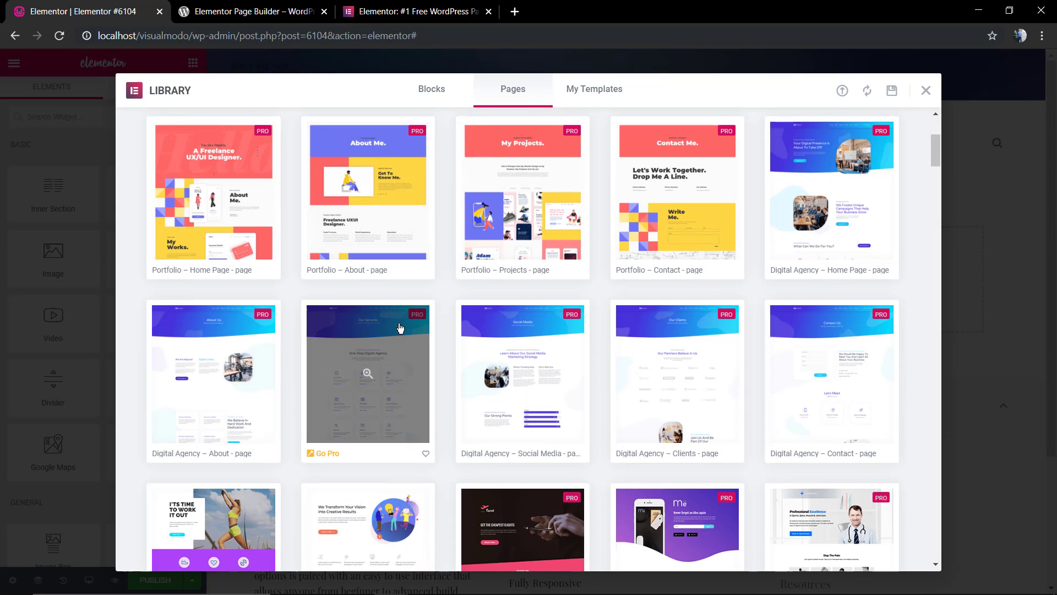
scroll(down, 3)
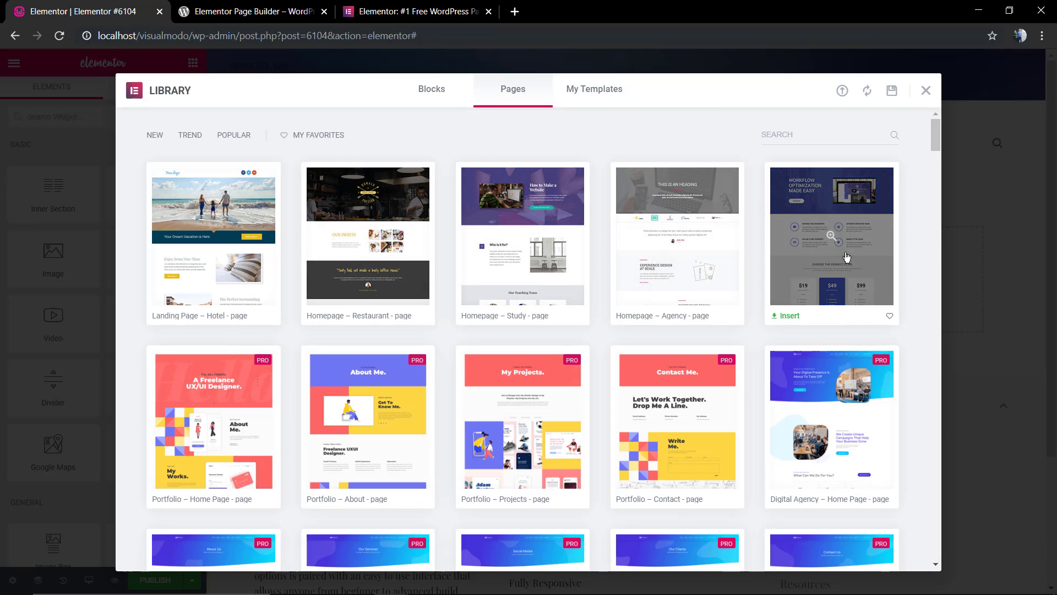
mouse_move(829, 238)
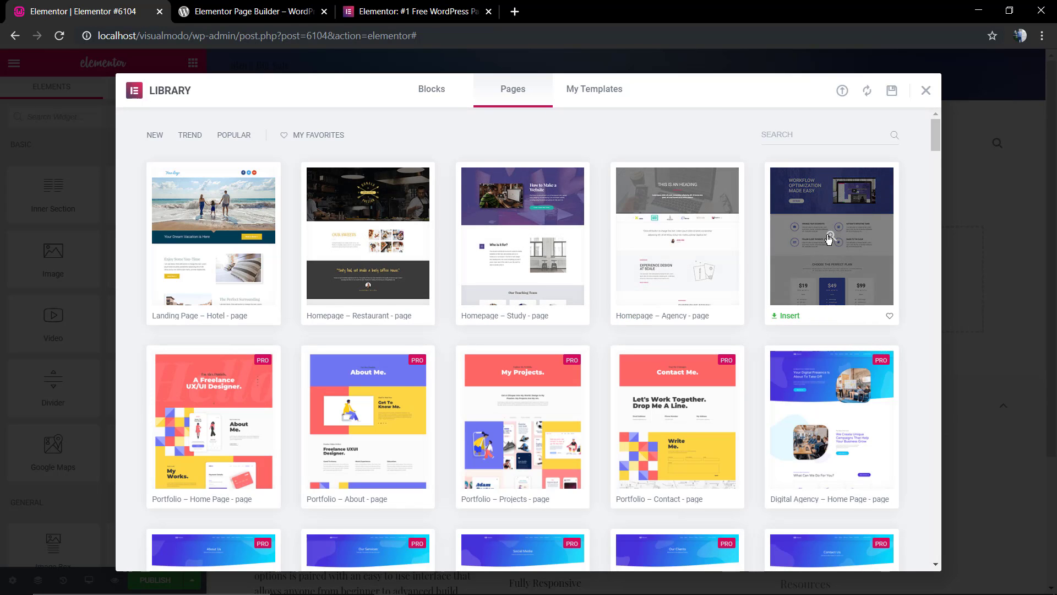
Preview the Product – App page template and insert it into the page
click(831, 234)
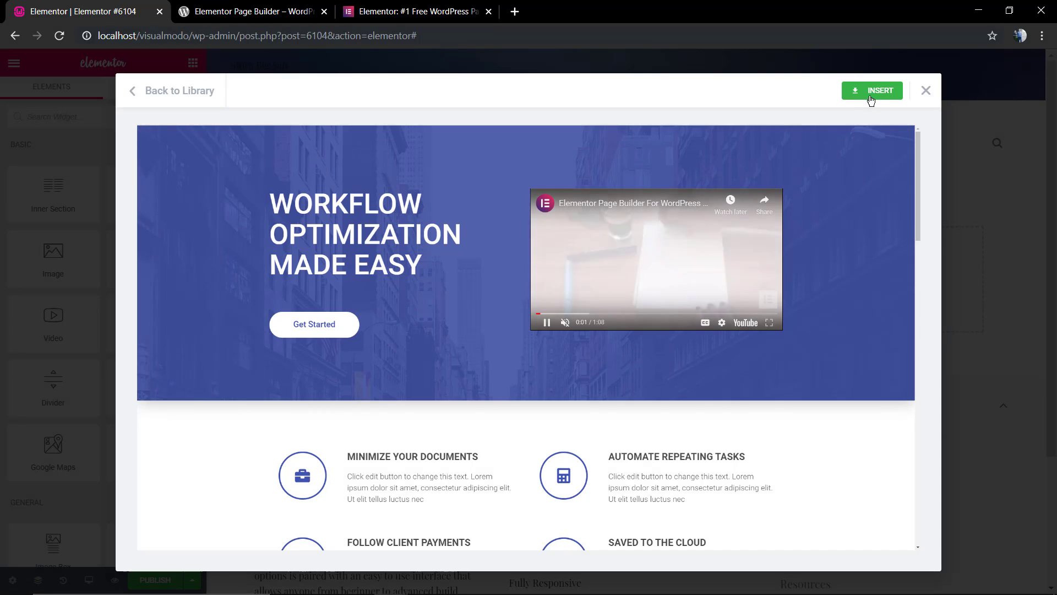
click(871, 90)
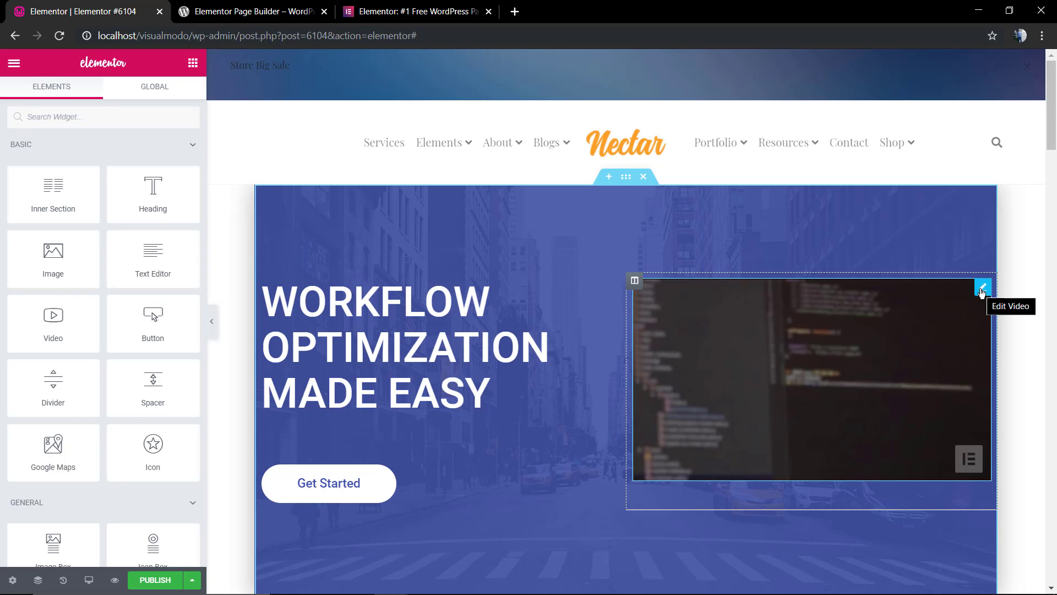
Open the hero video widget's settings, then play and pause the video preview
click(982, 286)
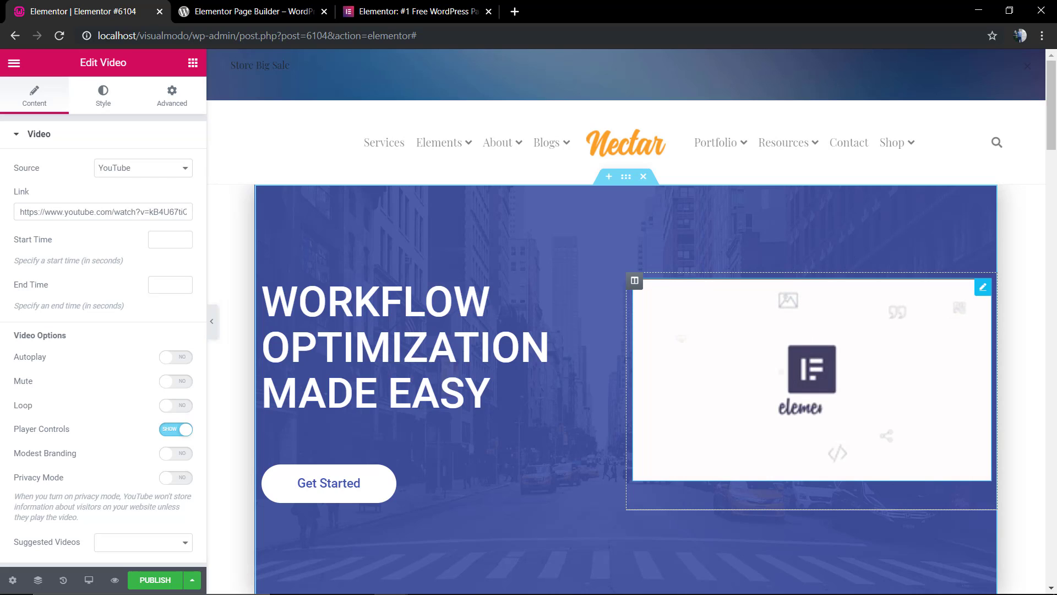
click(812, 380)
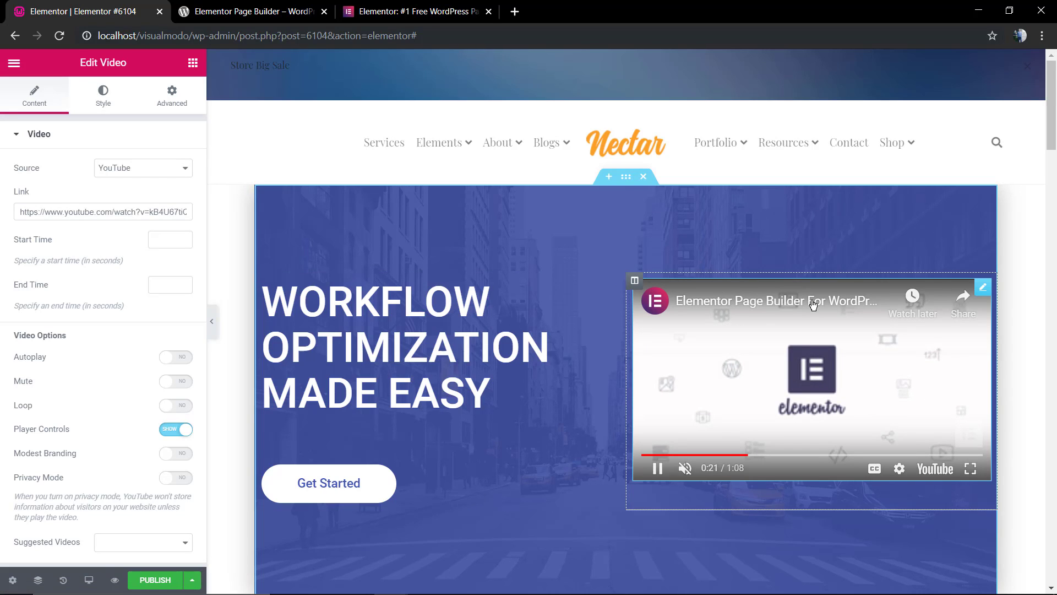
click(634, 281)
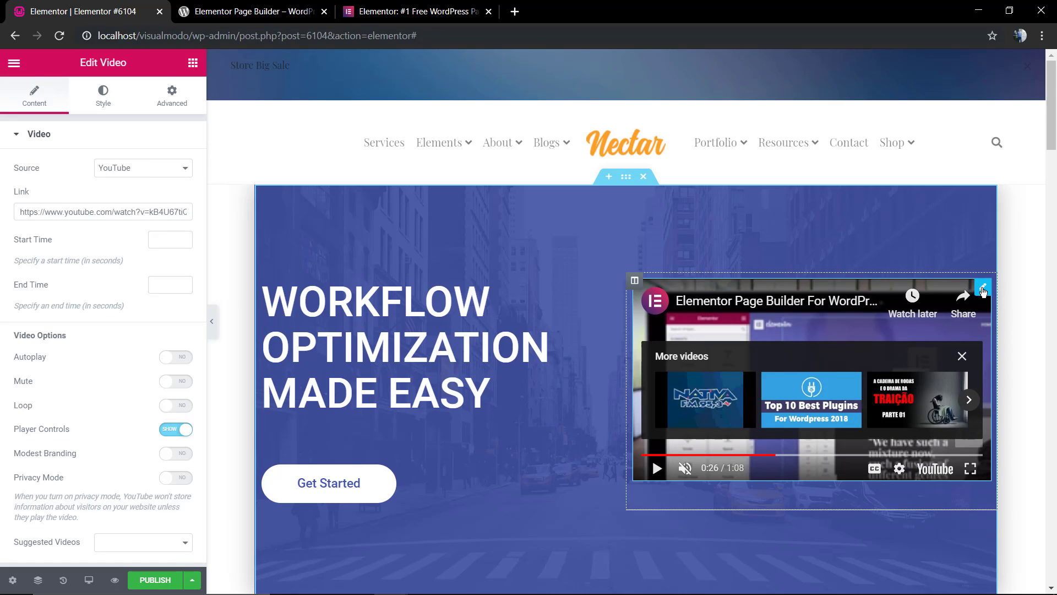
click(102, 212)
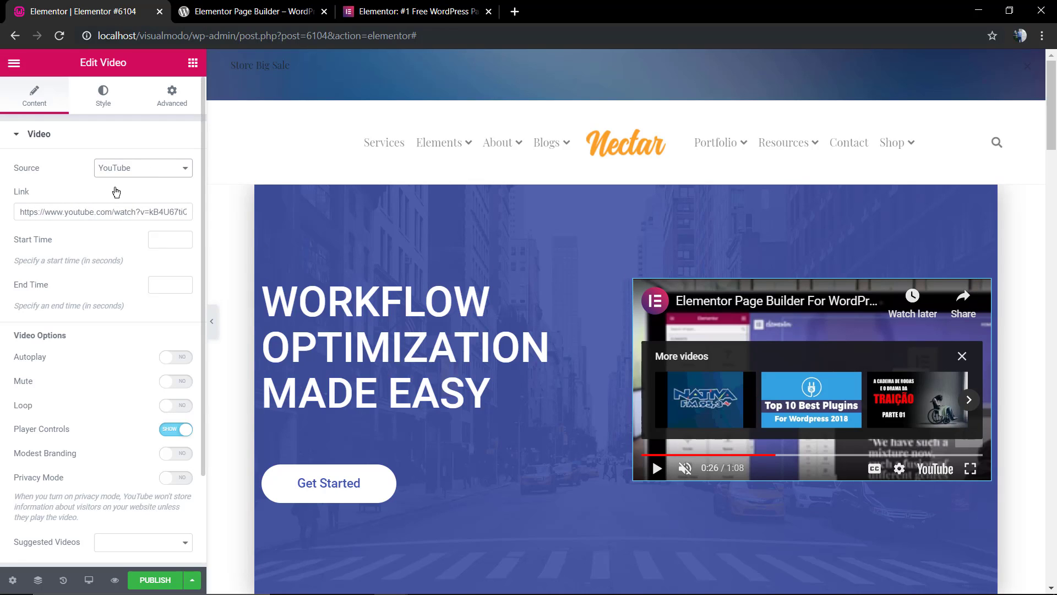
mouse_move(459, 11)
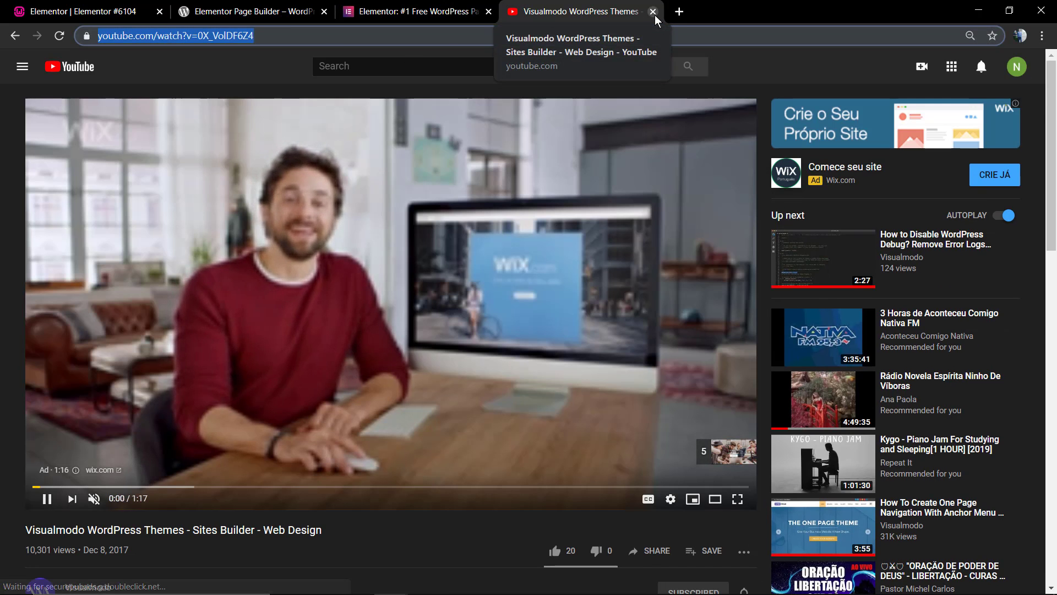
click(651, 11)
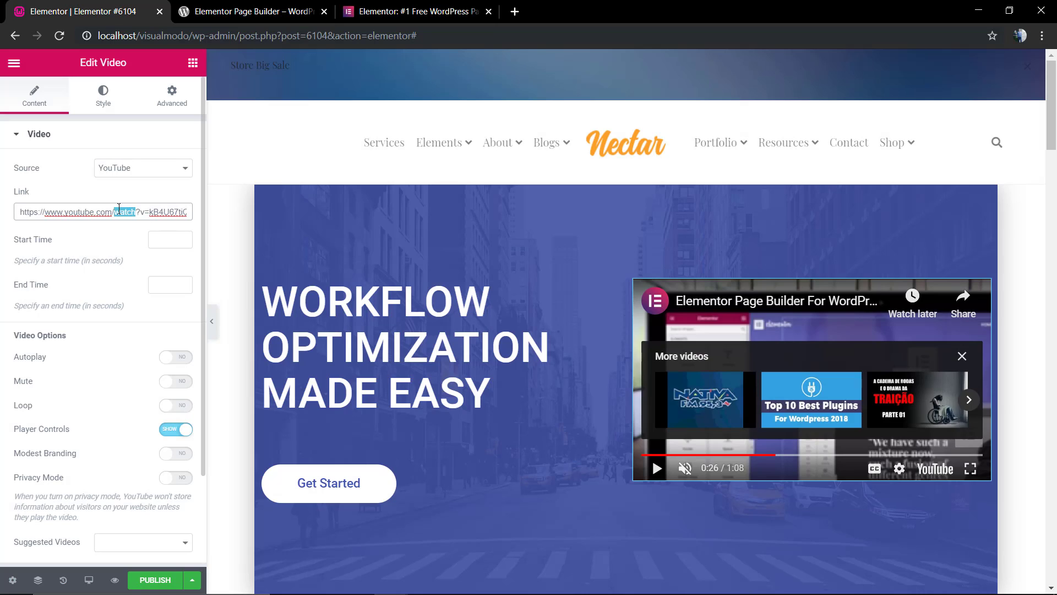
text(https://www.youtube.com/watch?v=0X_VoIDF6Z4)
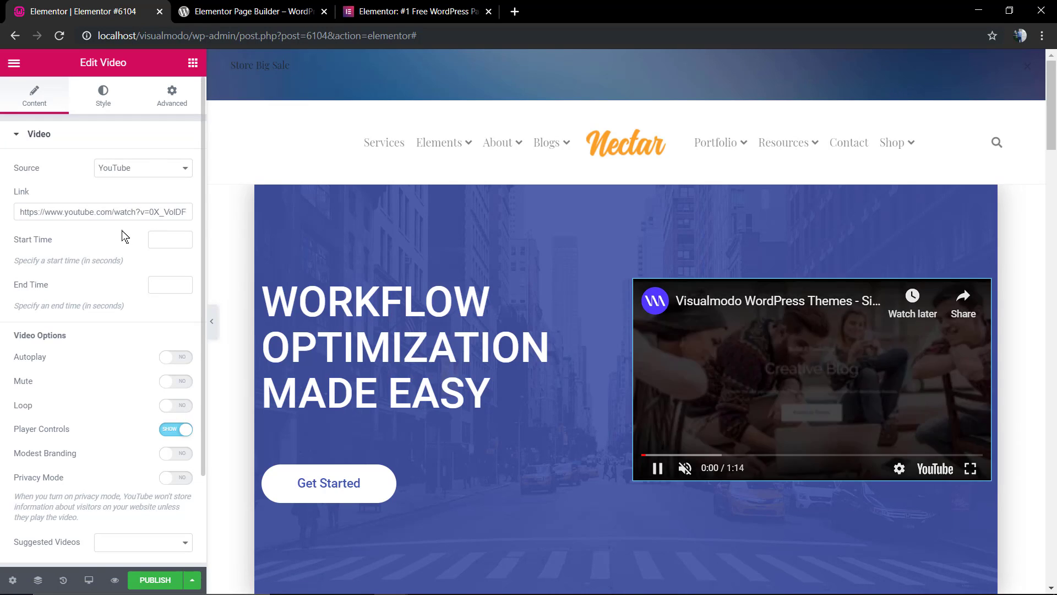
mouse_move(190, 259)
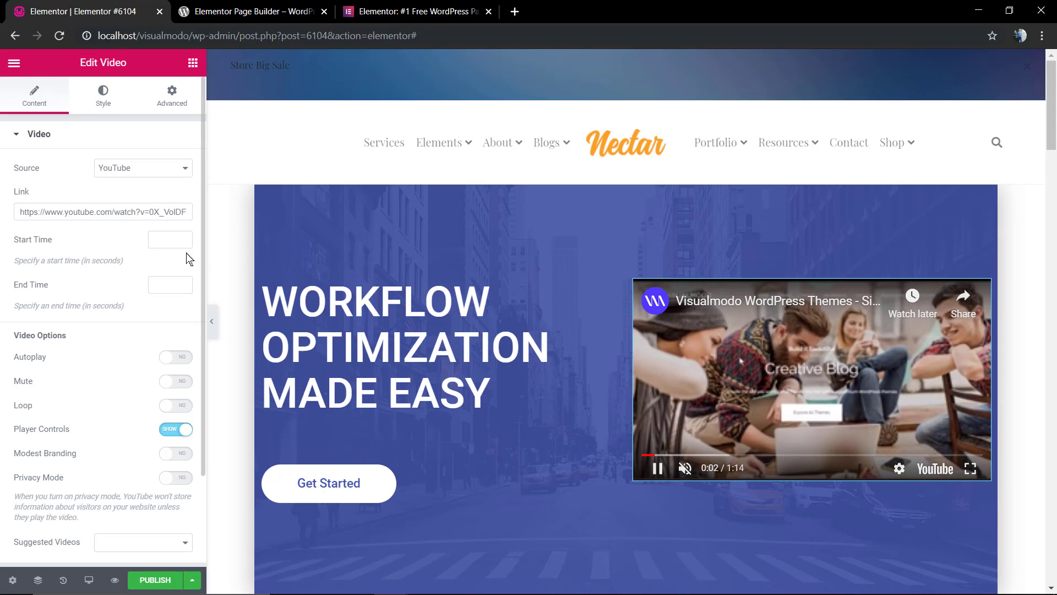
click(898, 468)
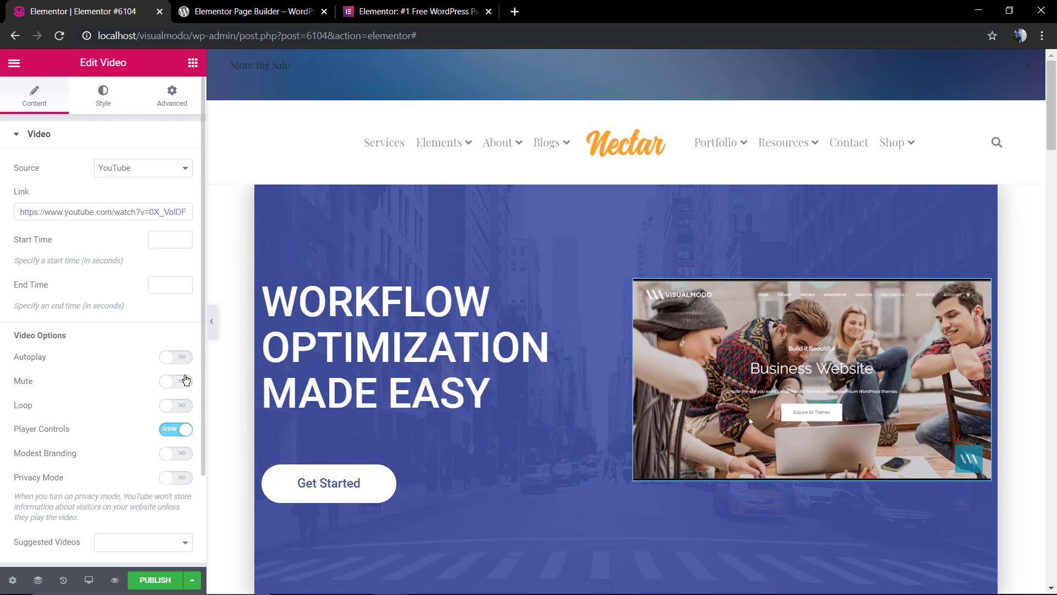
scroll(down, 3)
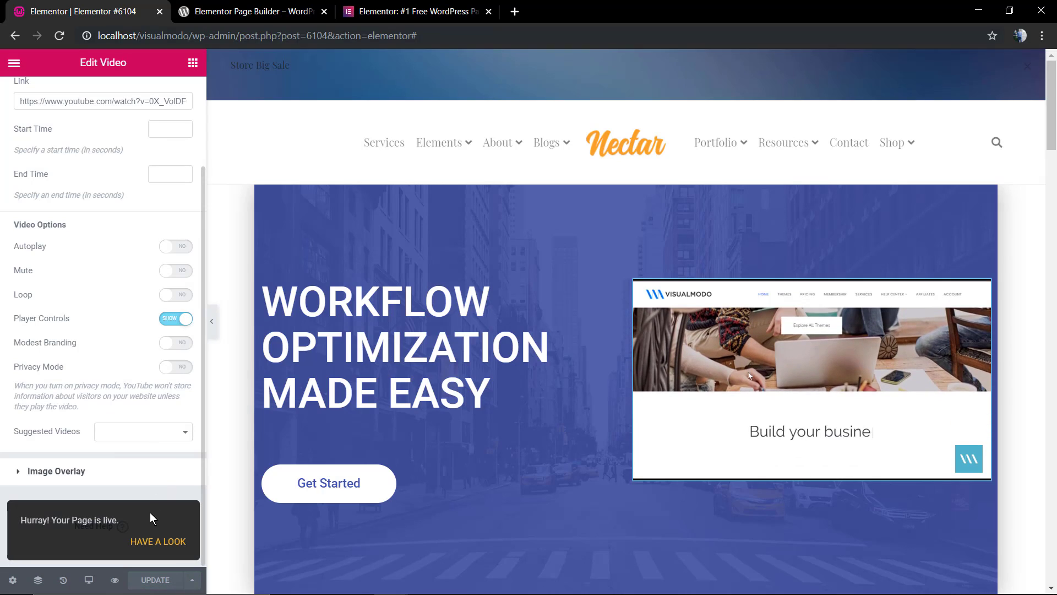
Publish the page with the new hero video
right_click(141, 547)
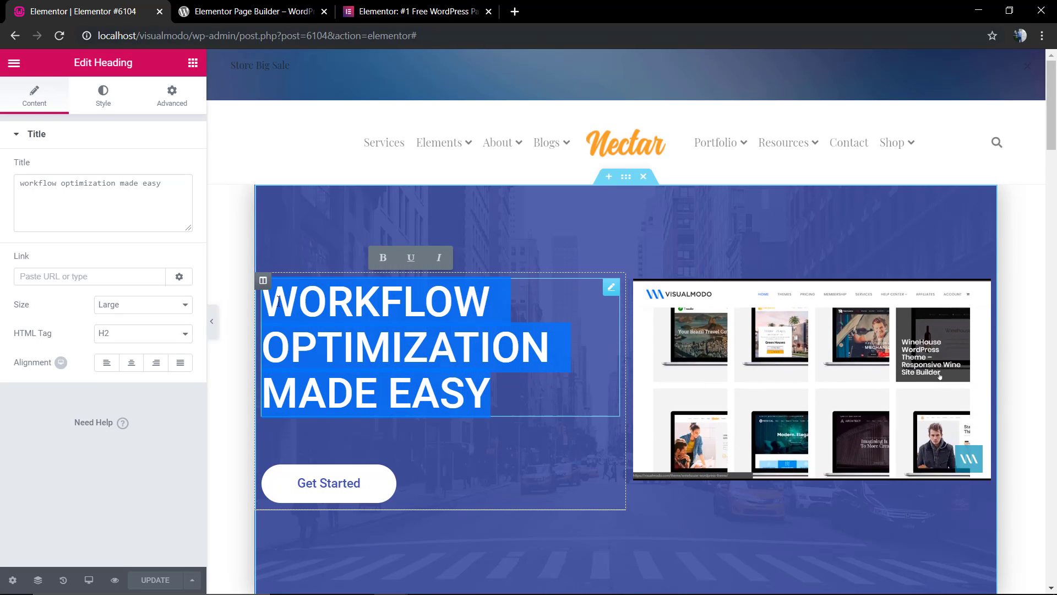
Type 'VISUALMODO WORDPRESS THEMES AND ELEMENTOR' as the hero heading, replacing the old title
text(VISUALMODO WORDPRESS THEMES AND ELEM)
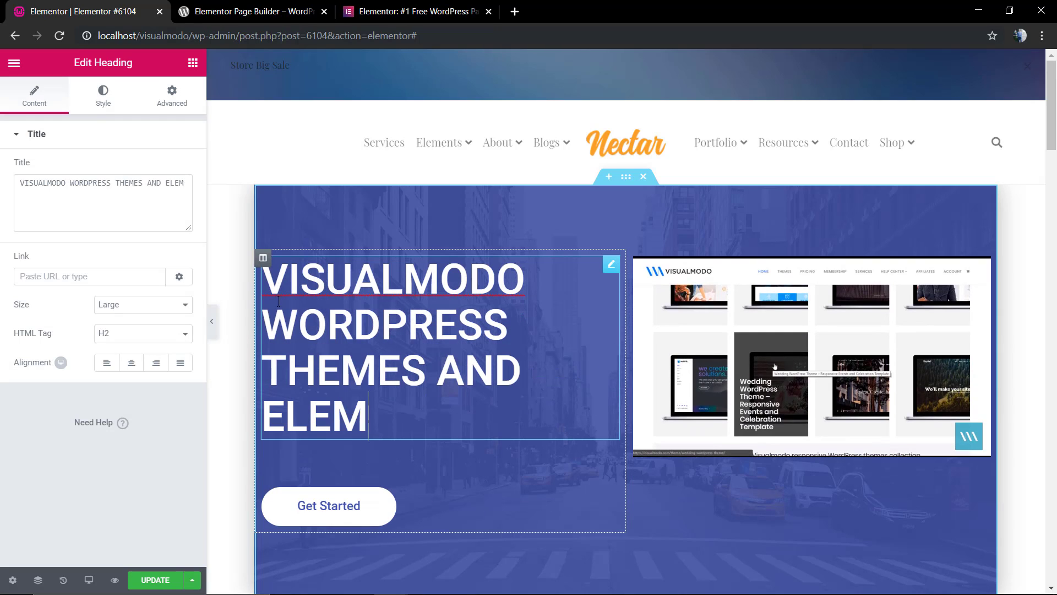
text(ENTOR)
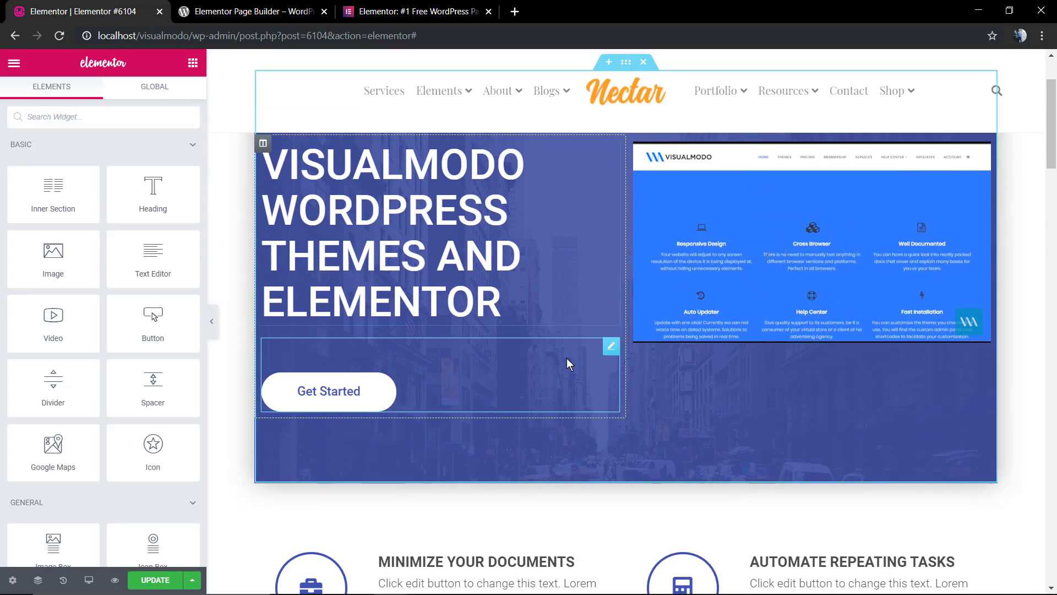
Open the MINIMIZE YOUR DOCUMENTS icon box in the Edit Icon Box panel
scroll(down, 3)
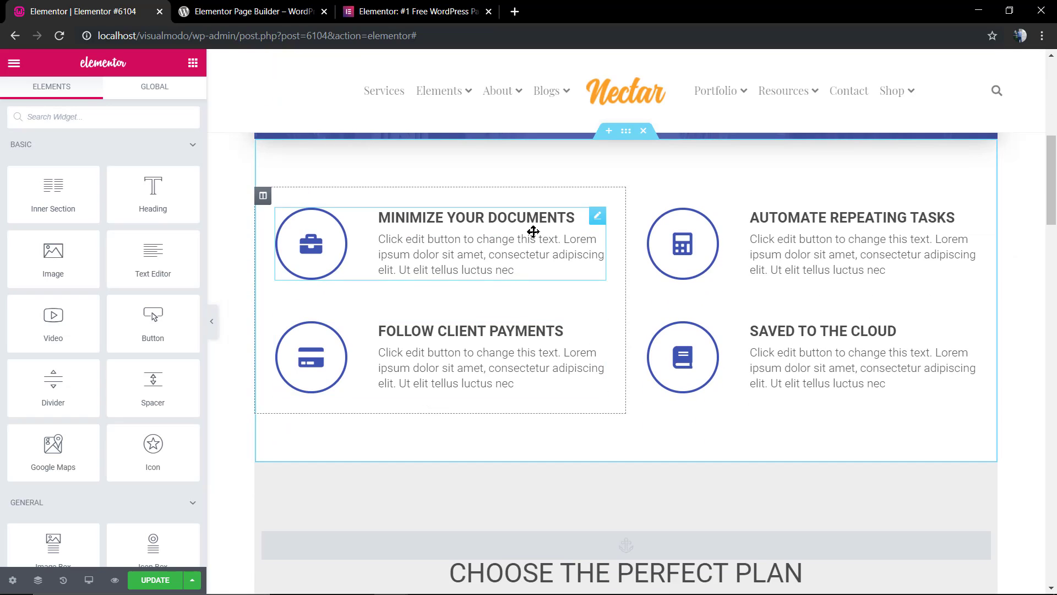
click(596, 216)
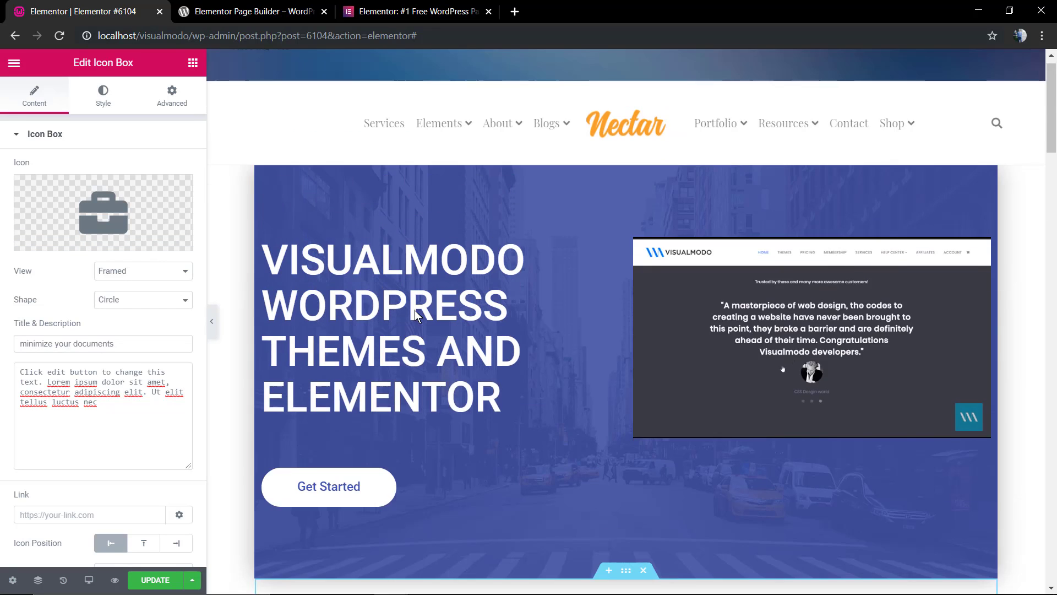
scroll(down, 3)
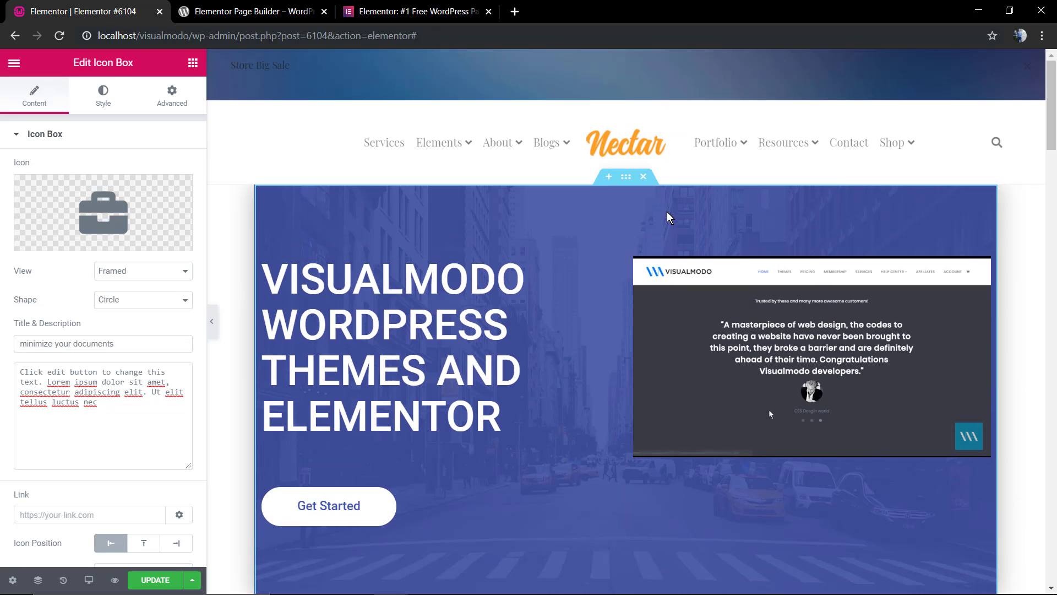